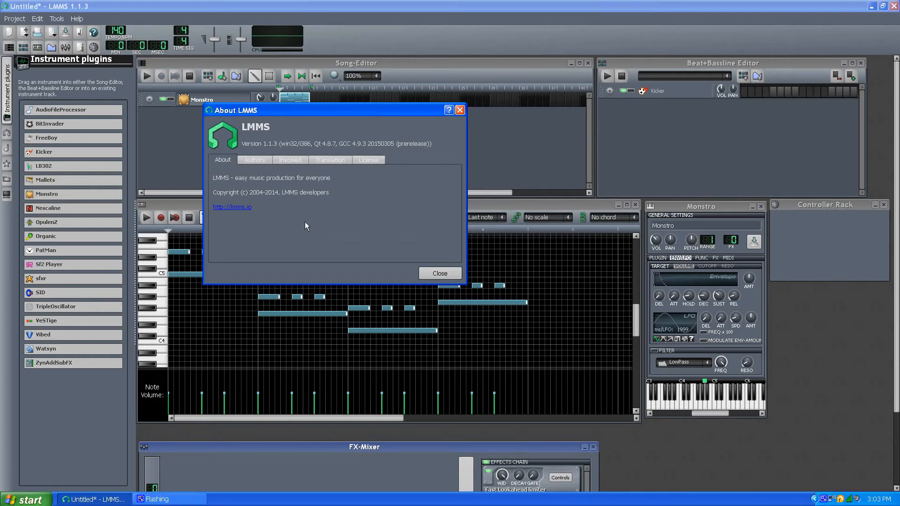
mouse_move(238, 180)
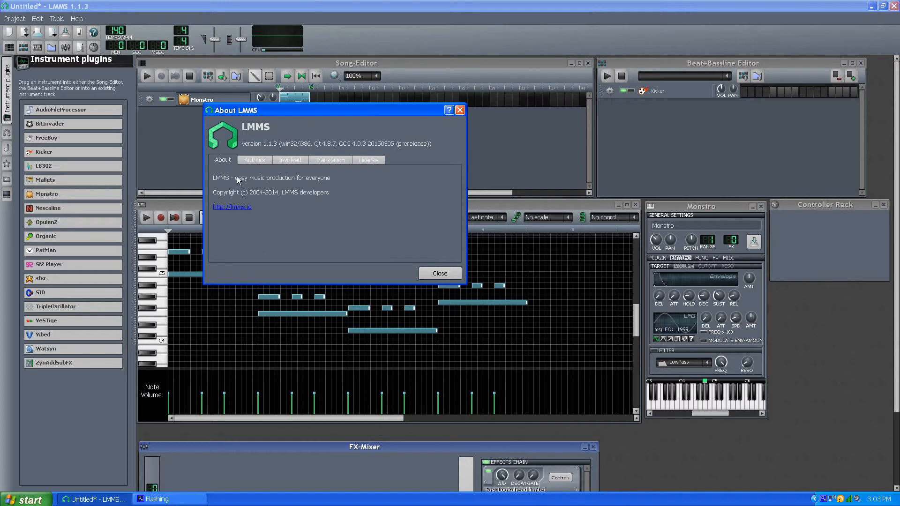
mouse_move(226, 171)
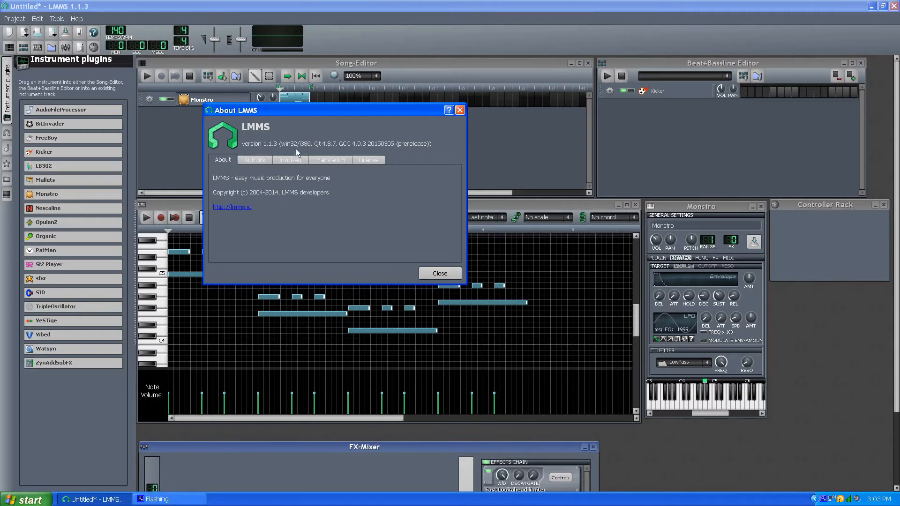
mouse_move(251, 150)
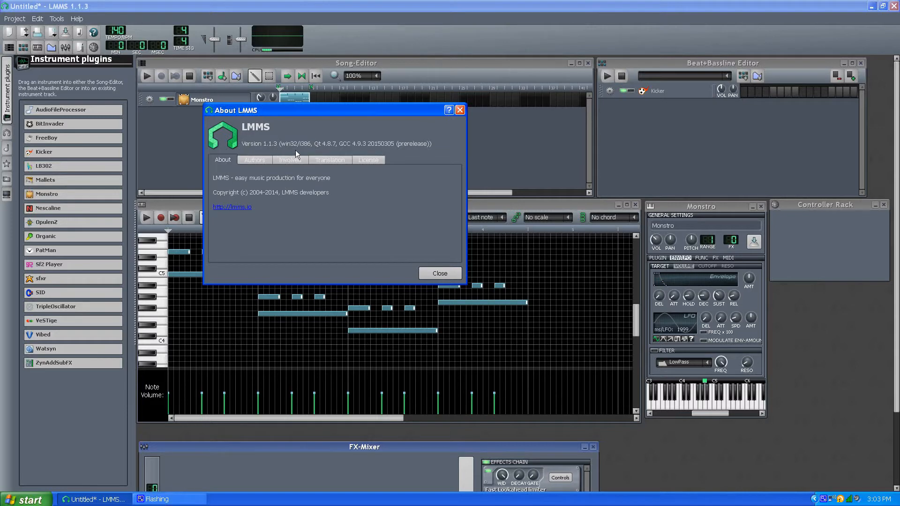
mouse_move(350, 153)
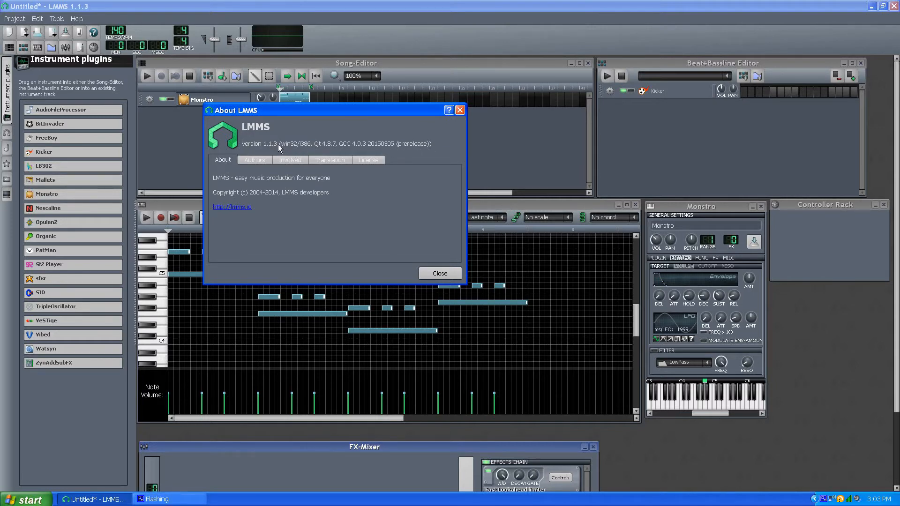
mouse_move(262, 170)
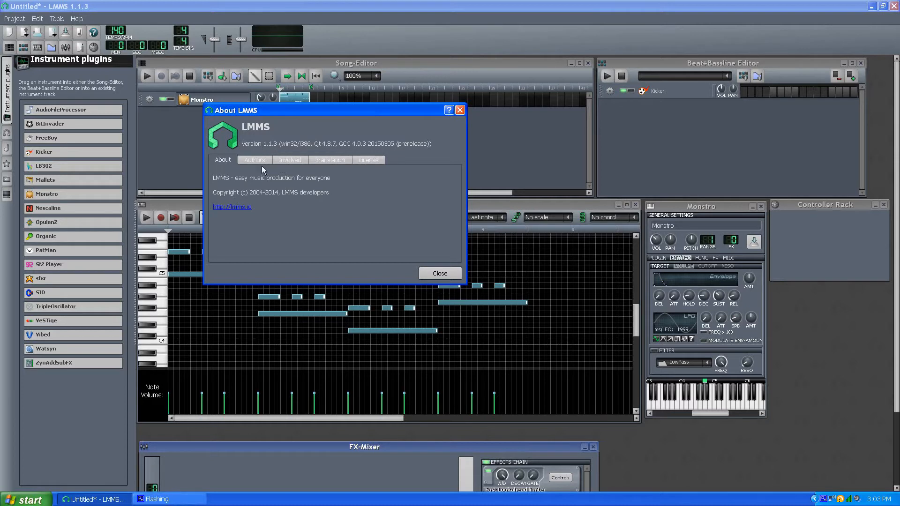
mouse_move(232, 209)
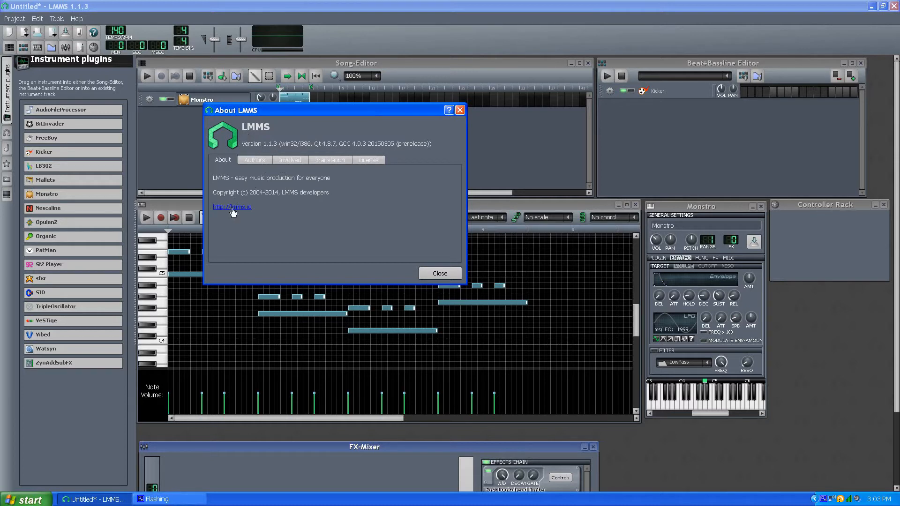
mouse_move(249, 213)
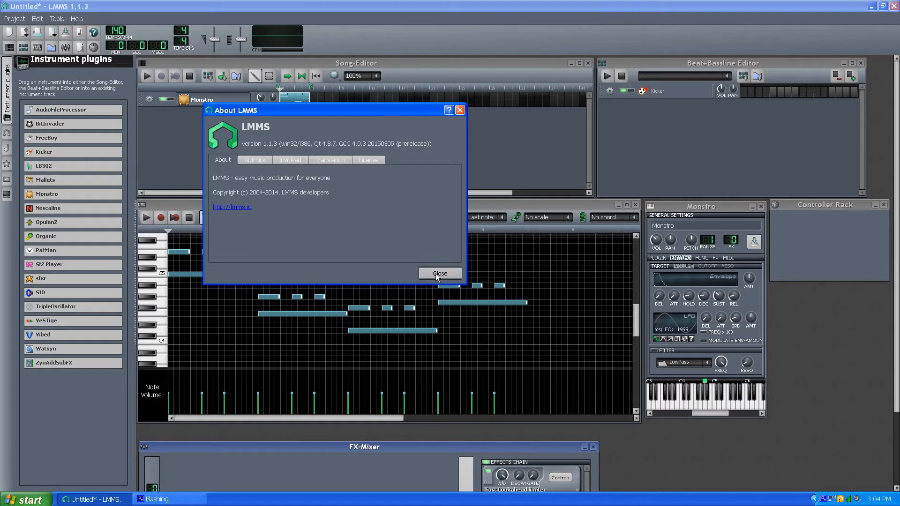
- Close the About window, then hide and re-show the Instrument plugins sidebar
left_click(439, 272)
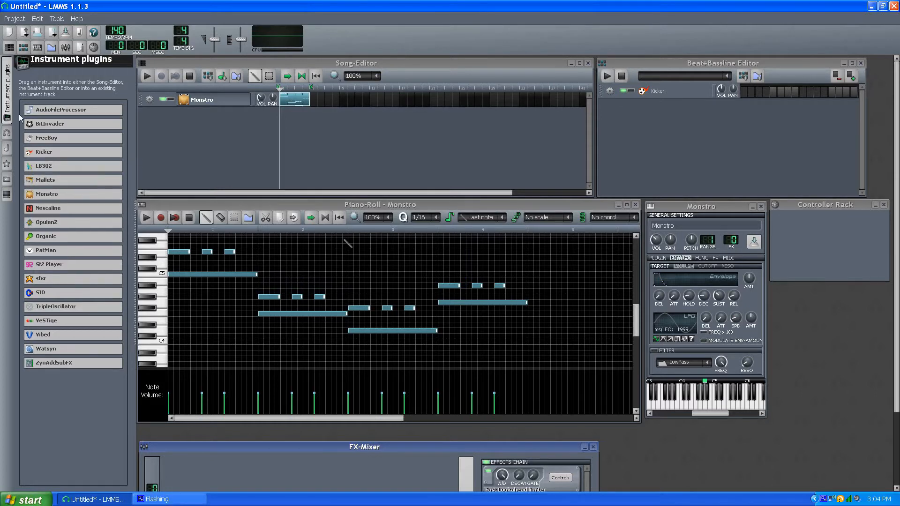
left_click(8, 62)
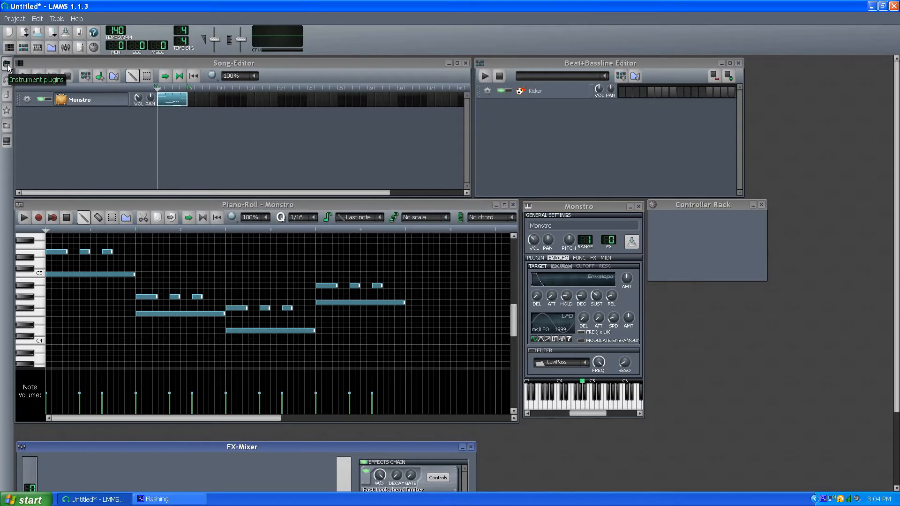
left_click(6, 62)
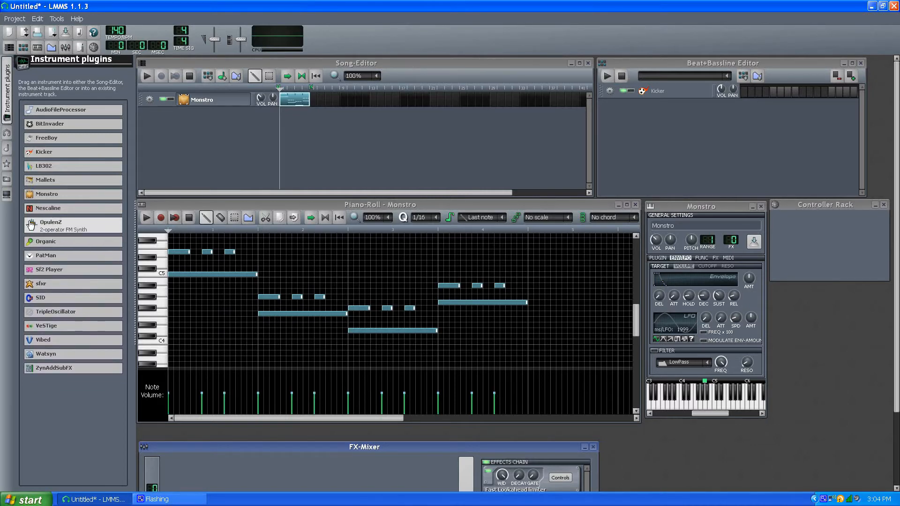
mouse_move(36, 198)
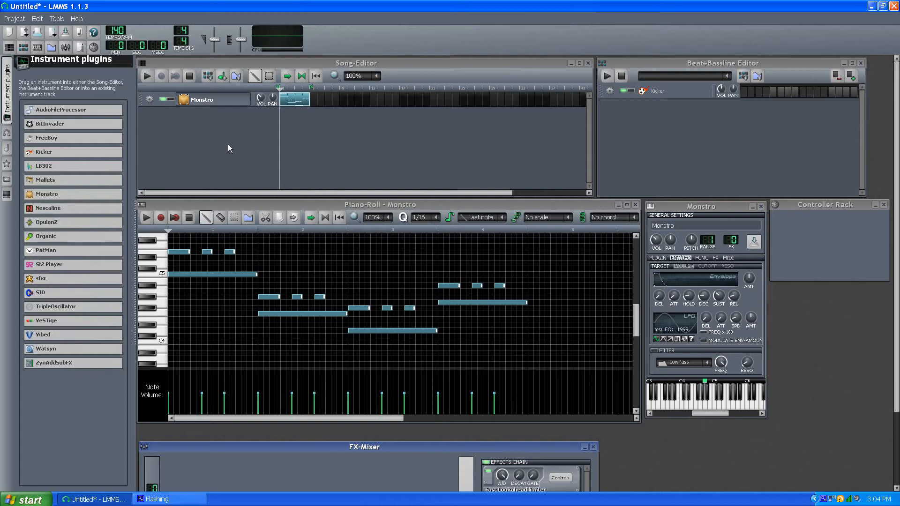
mouse_move(217, 171)
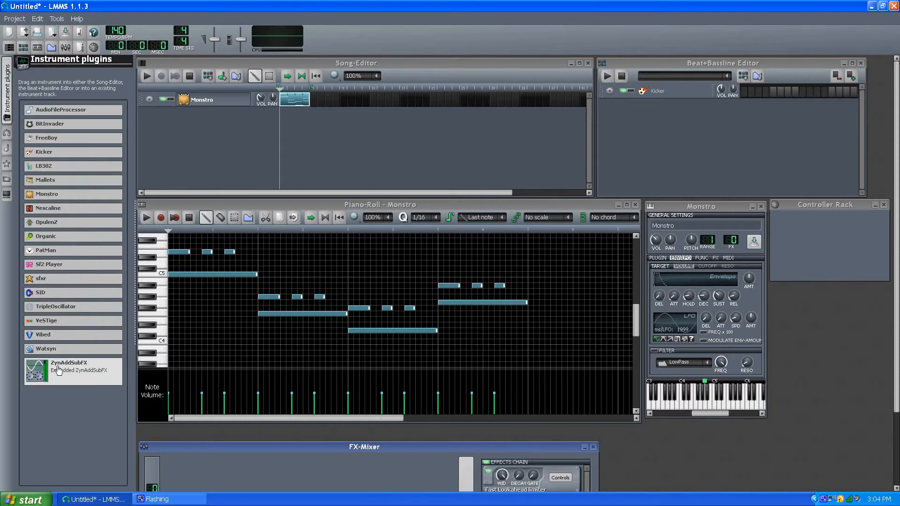
mouse_move(42, 374)
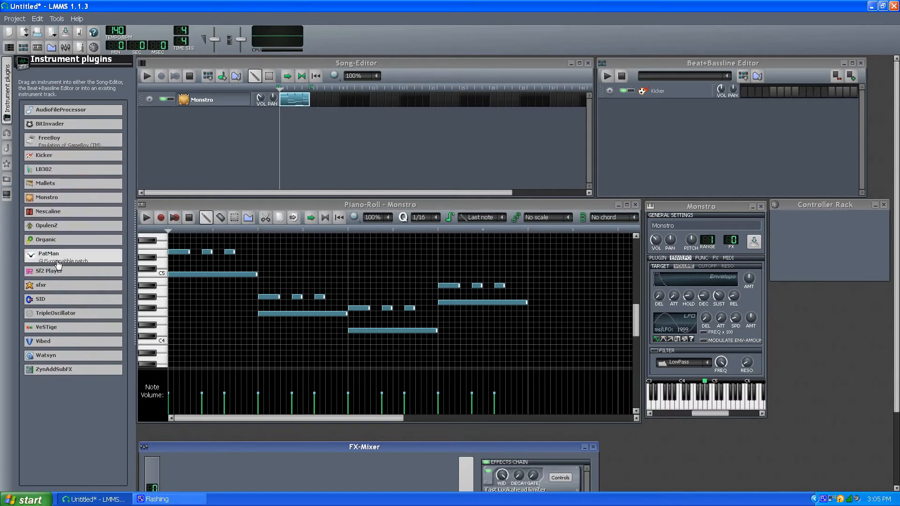
- Drop a TripleOscillator track into the Song-Editor beneath Monstro and bring up its settings window
left_click_drag(54, 313, 213, 114)
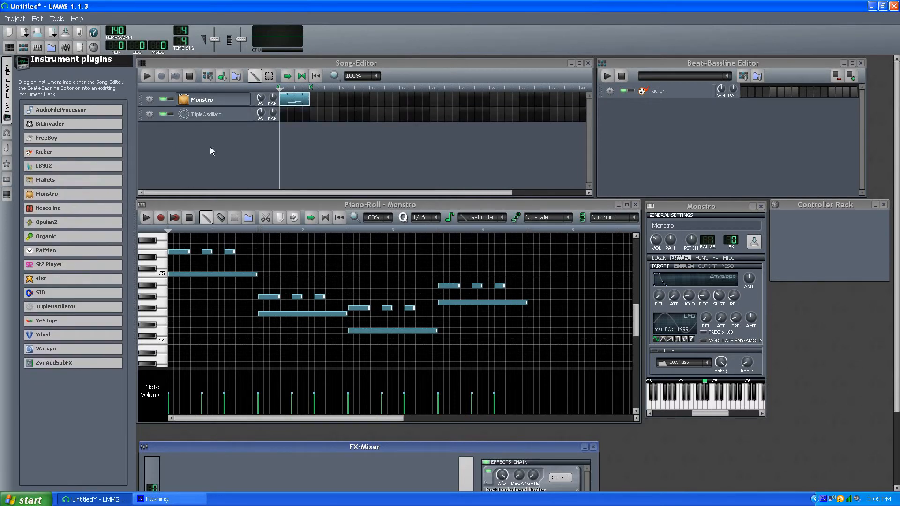
left_click(206, 114)
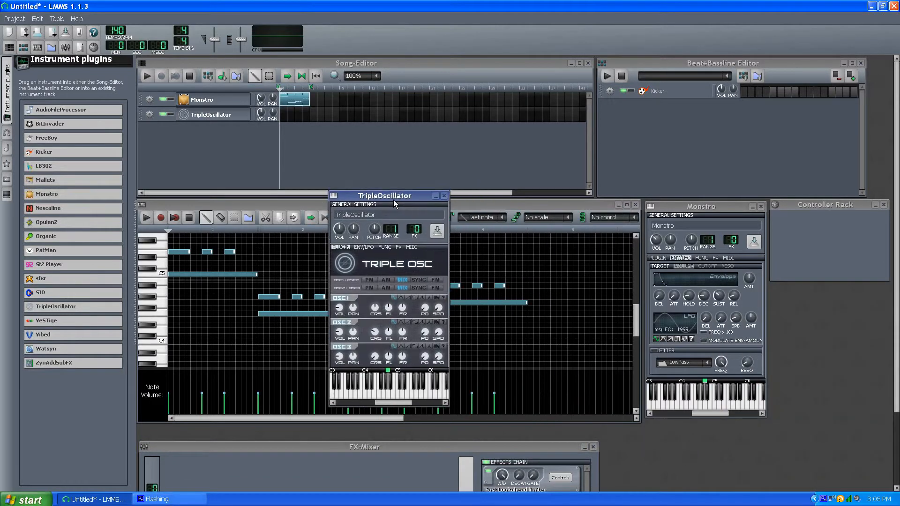
left_click_drag(378, 195, 357, 191)
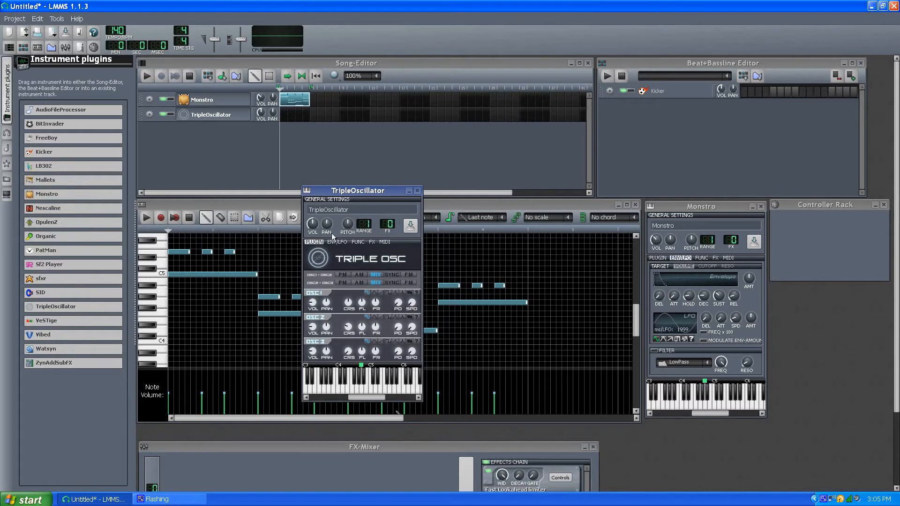
left_click(657, 257)
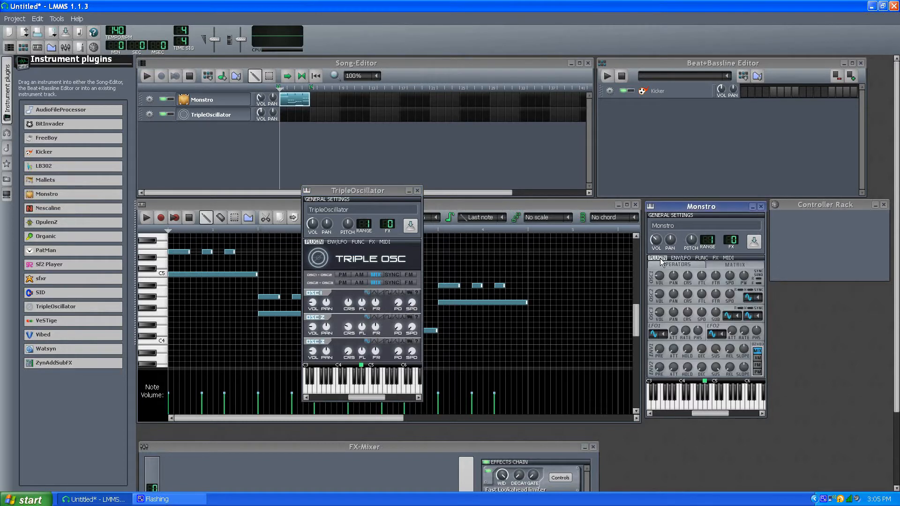
mouse_move(683, 275)
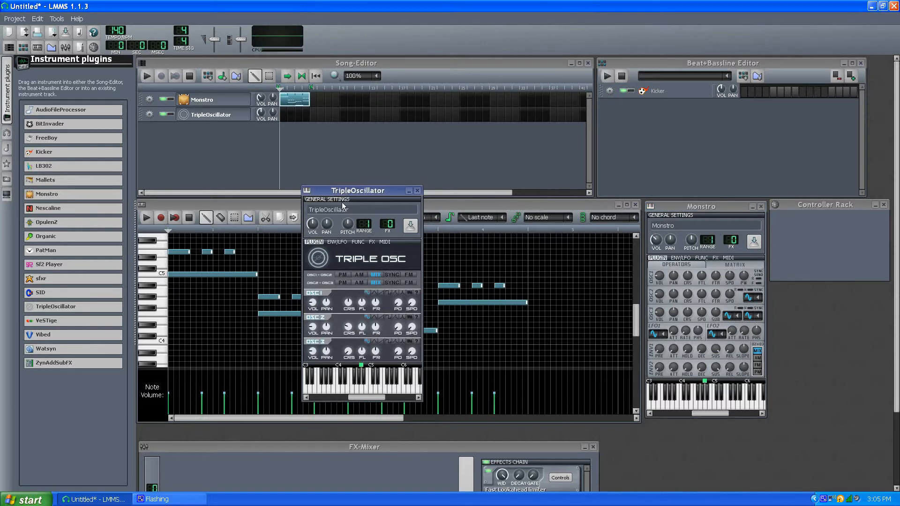
mouse_move(502, 255)
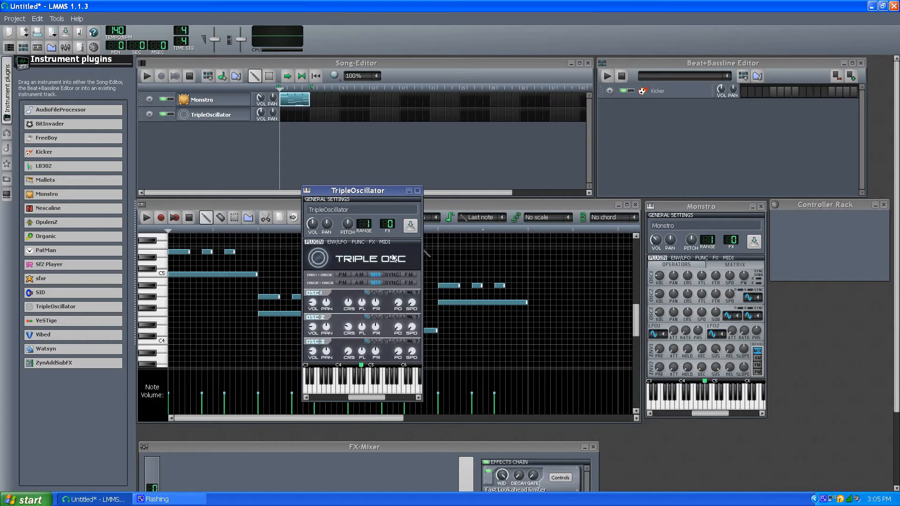
mouse_move(395, 236)
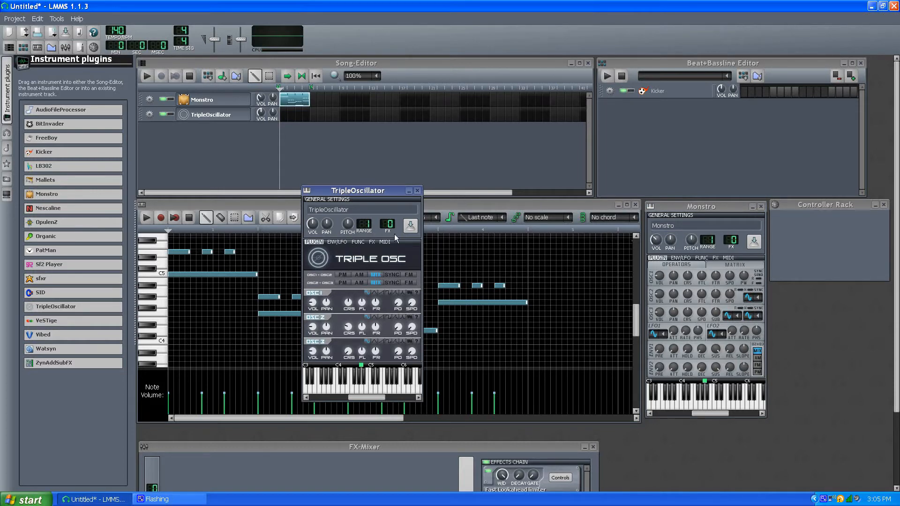
mouse_move(474, 211)
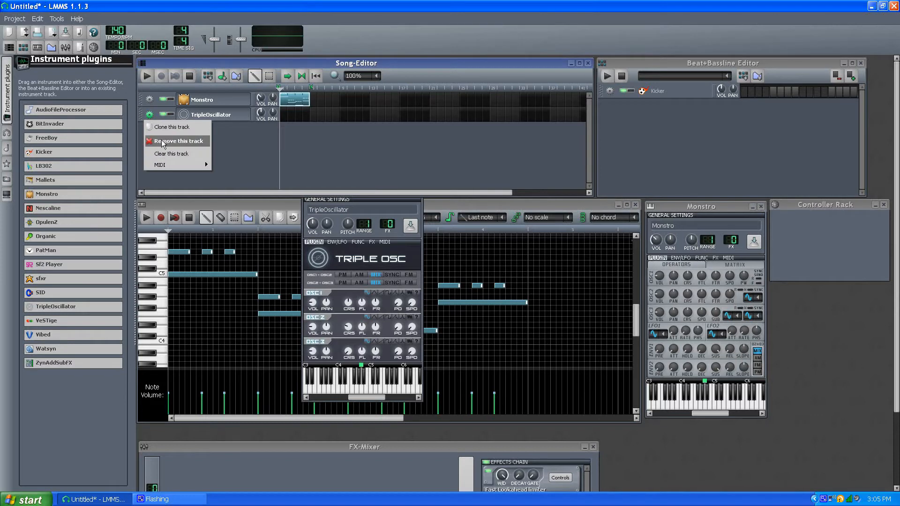
left_click(178, 142)
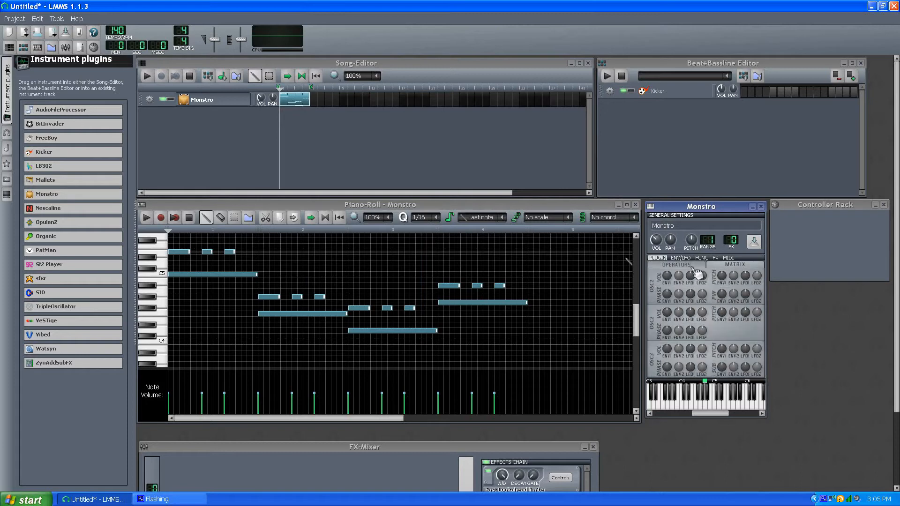
left_click(680, 258)
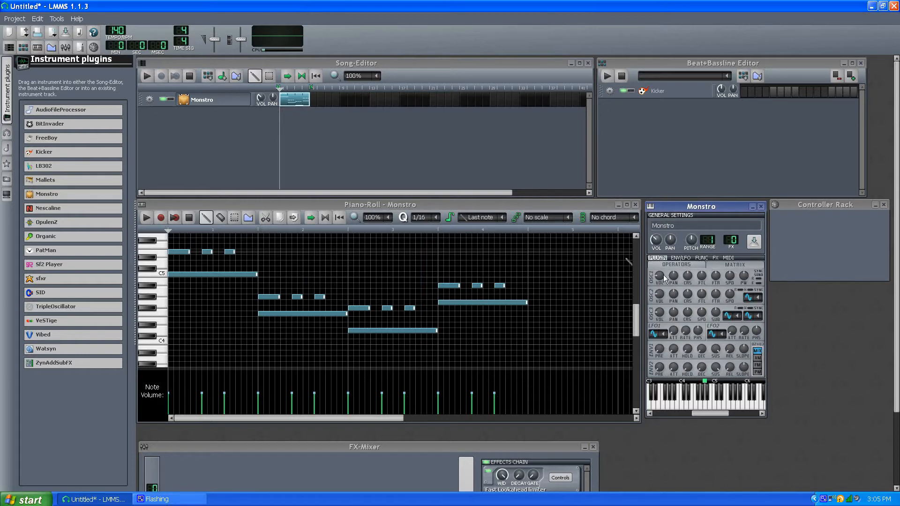
mouse_move(705, 281)
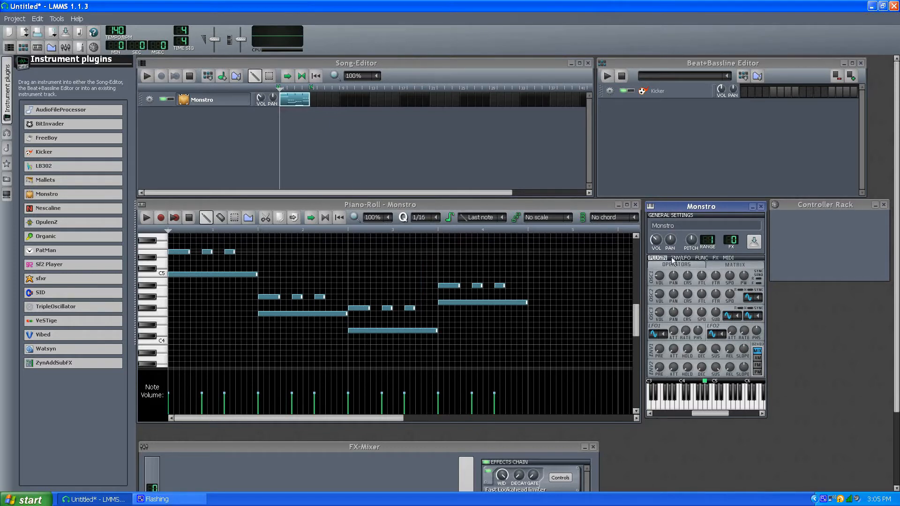
mouse_move(201, 145)
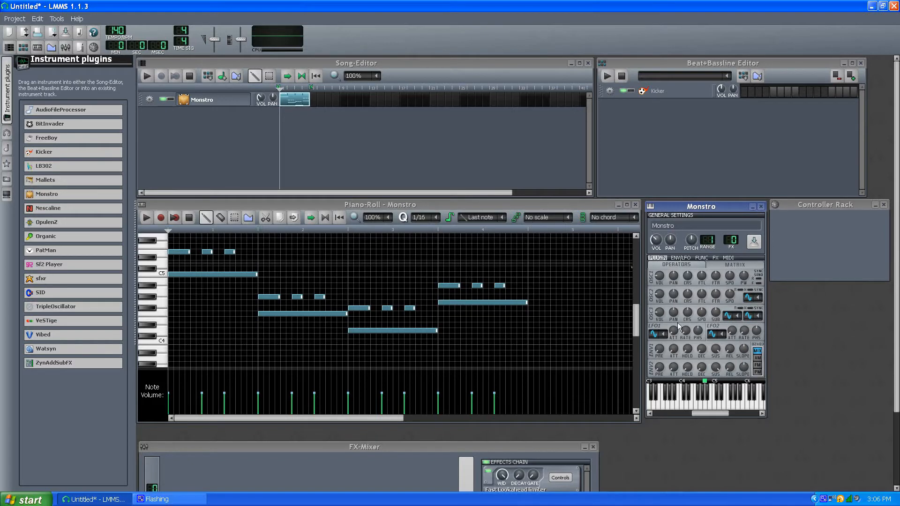
mouse_move(763, 285)
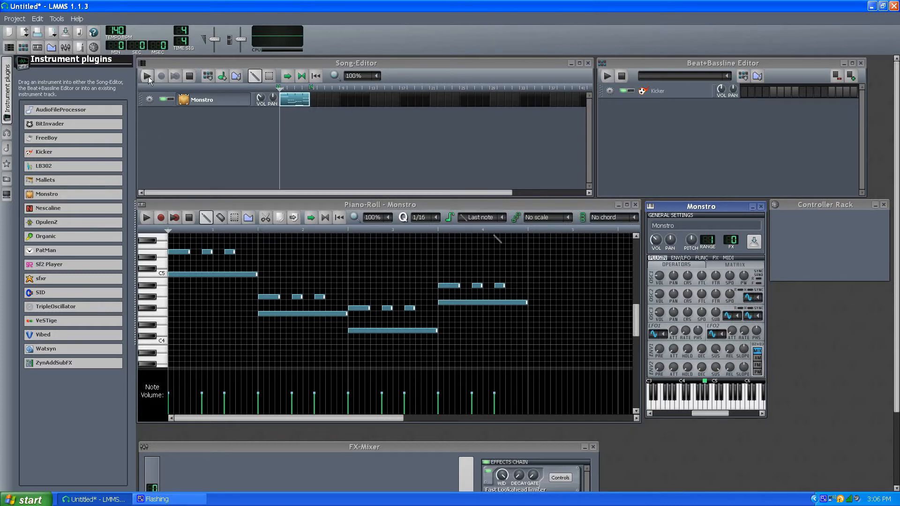
left_click(147, 75)
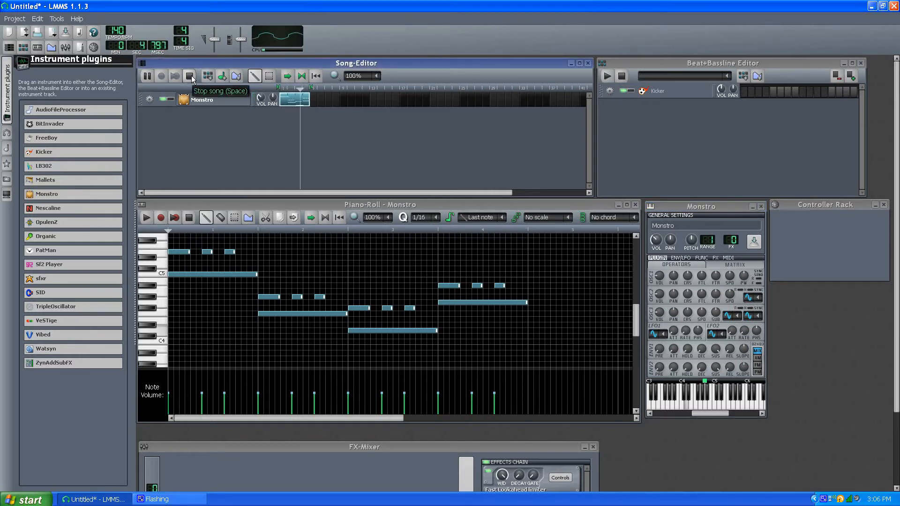
left_click(189, 75)
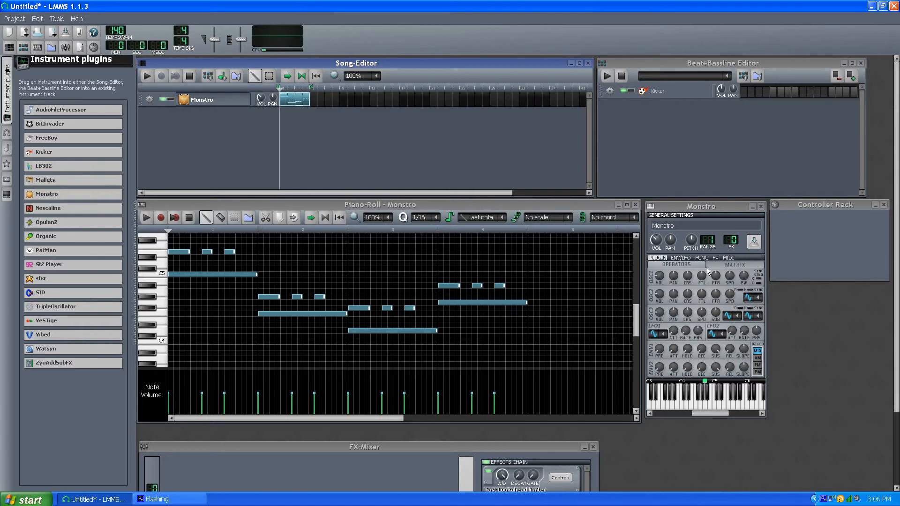
mouse_move(702, 270)
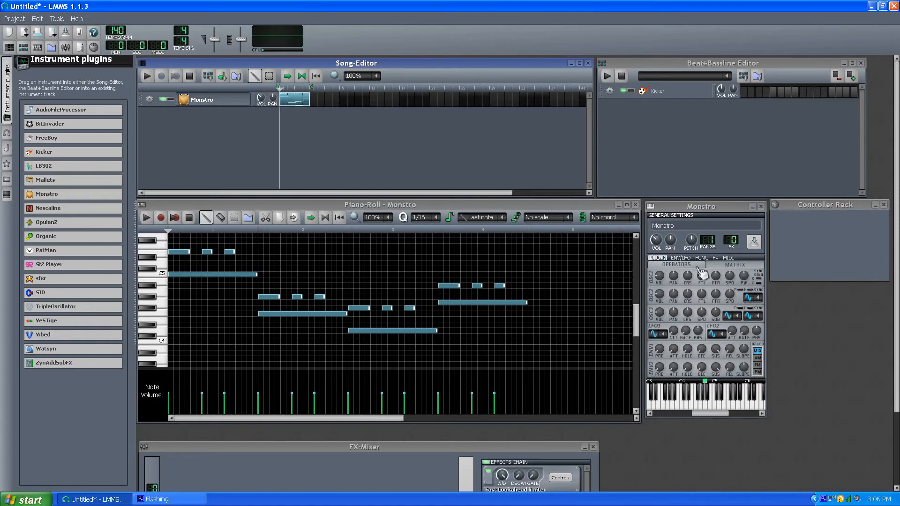
left_click(702, 258)
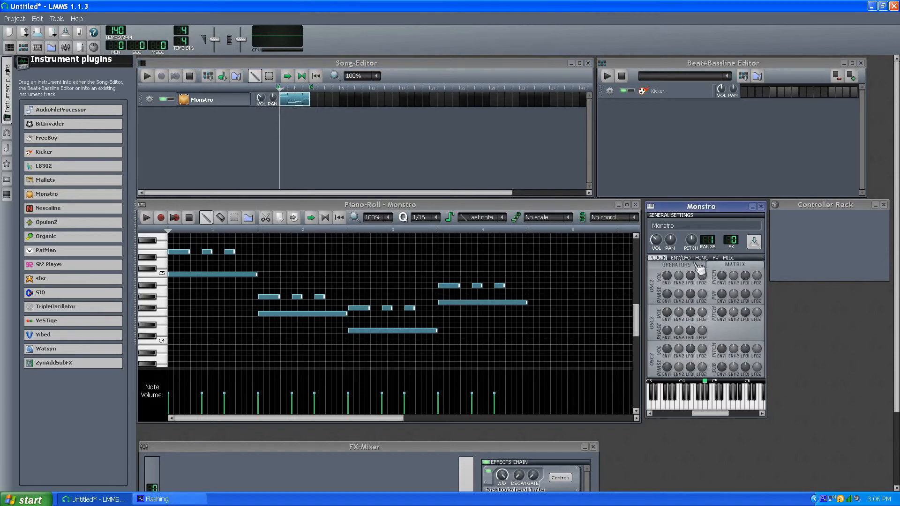
left_click(681, 257)
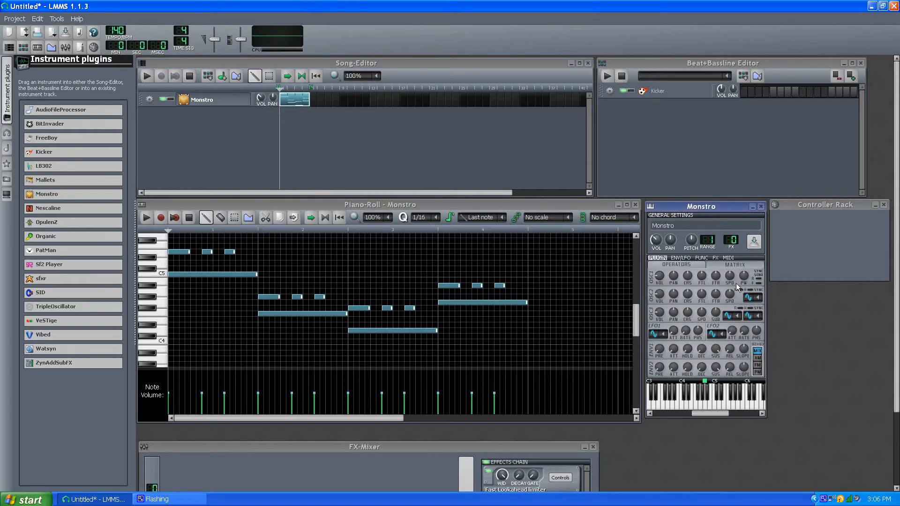
- Give OSC2 a new waveform and try Absolute sine on OSC3 while the song plays
left_click(754, 298)
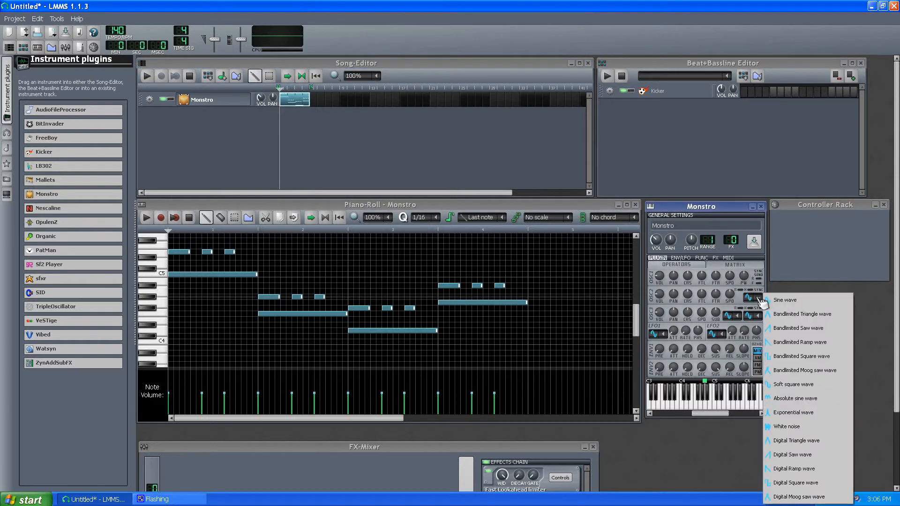
mouse_move(797, 398)
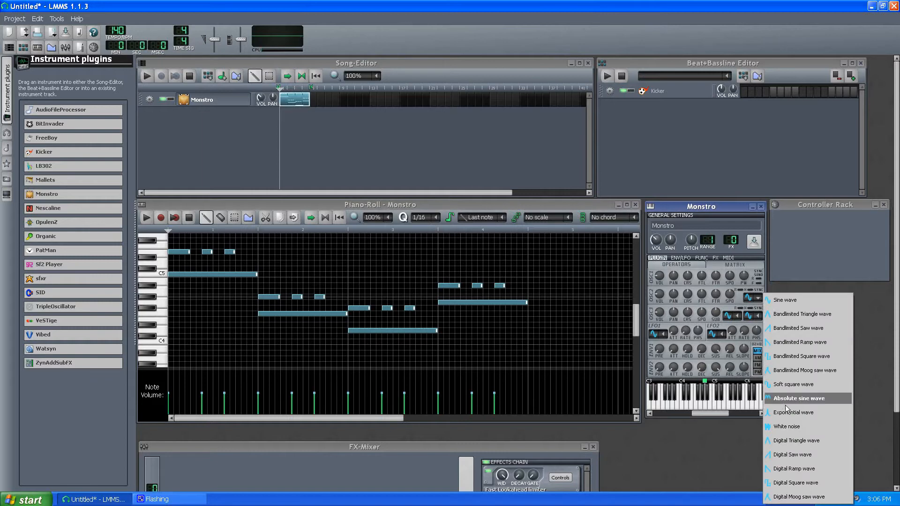
mouse_move(785, 426)
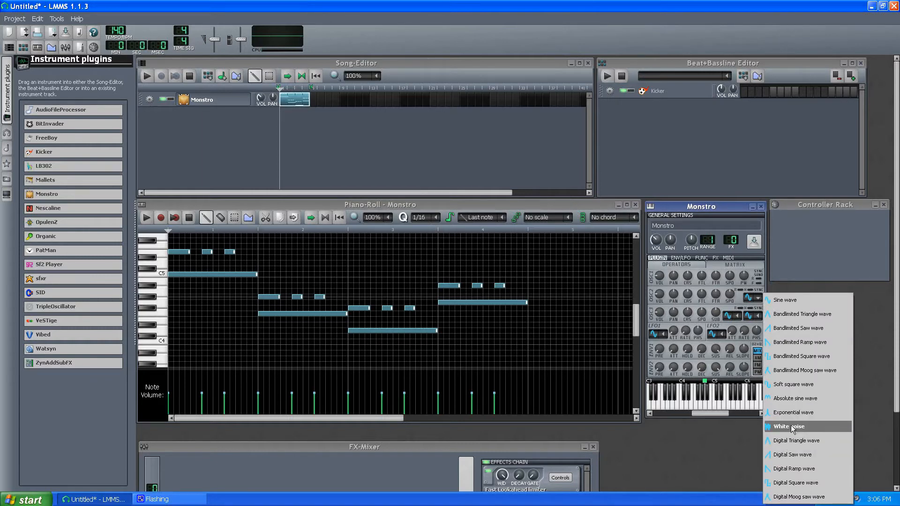
left_click(789, 426)
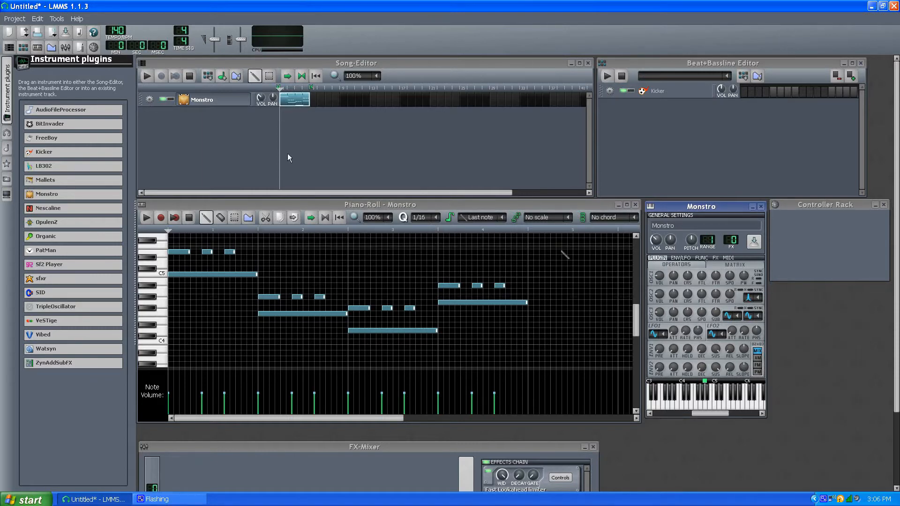
left_click(146, 75)
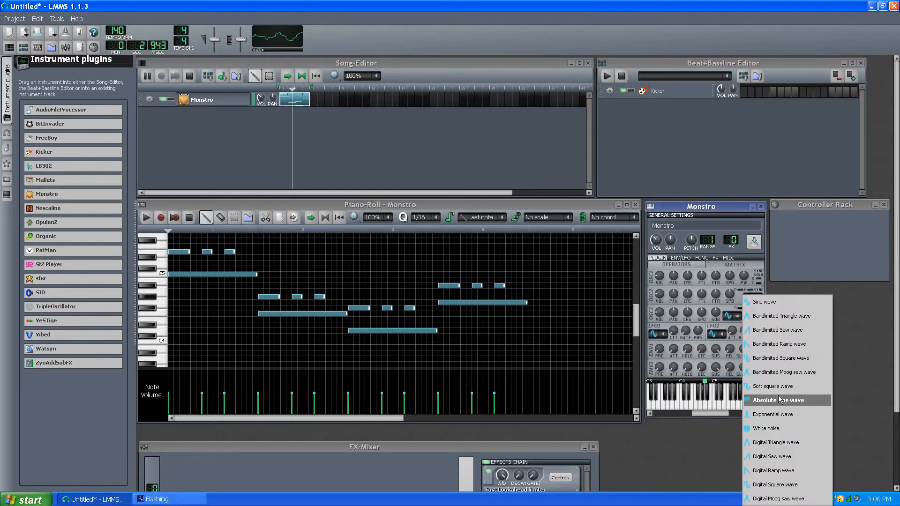
left_click(777, 401)
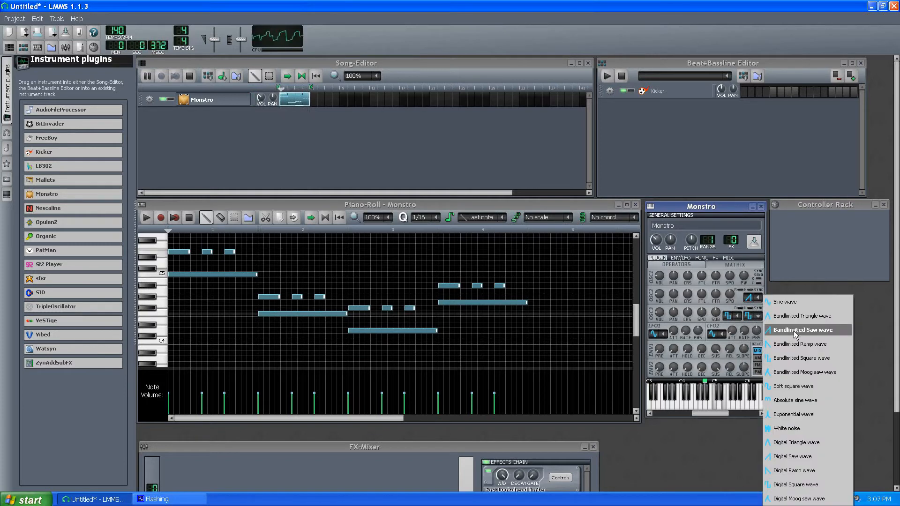
- Switch OSC3 to Bandlimited Saw wave, then stop the song playback
left_click(801, 329)
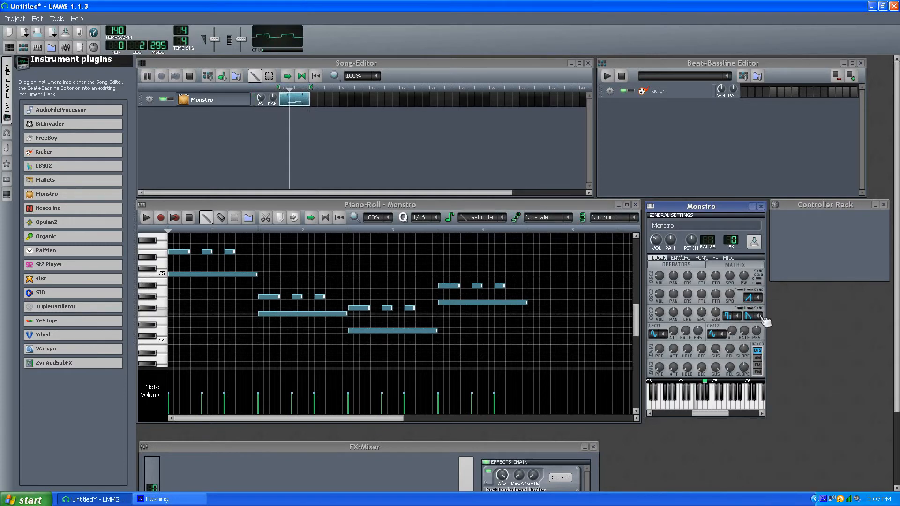
left_click(752, 315)
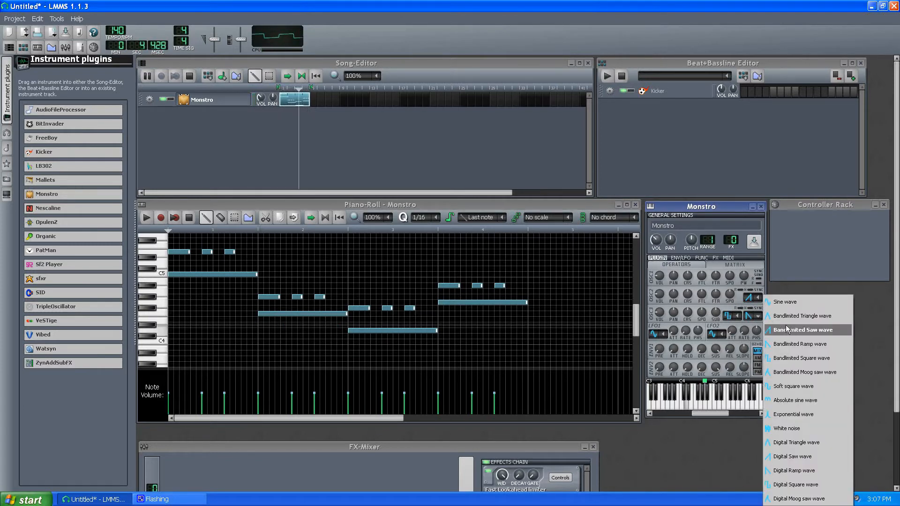
mouse_move(804, 316)
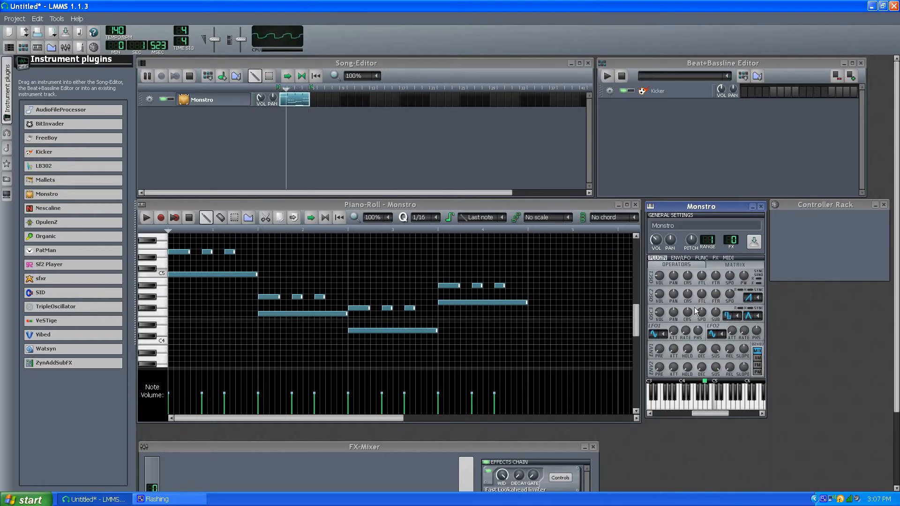
left_click(188, 75)
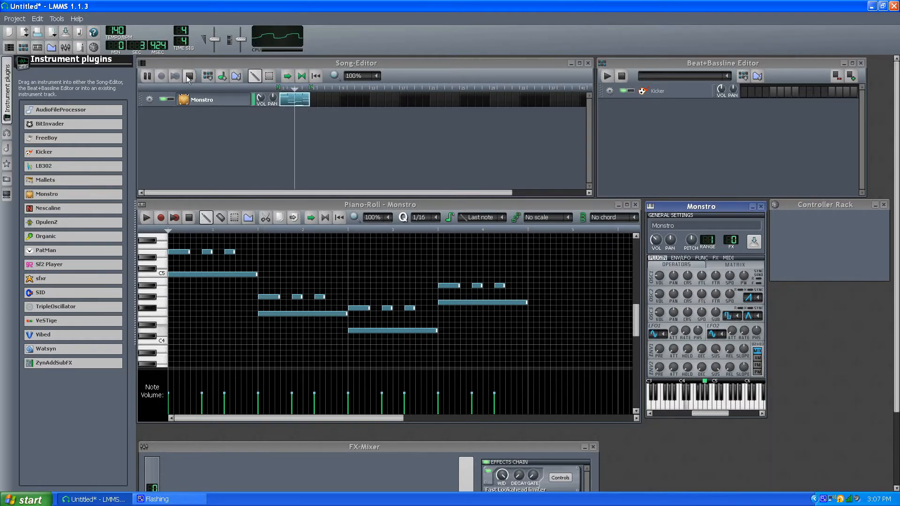
left_click(188, 75)
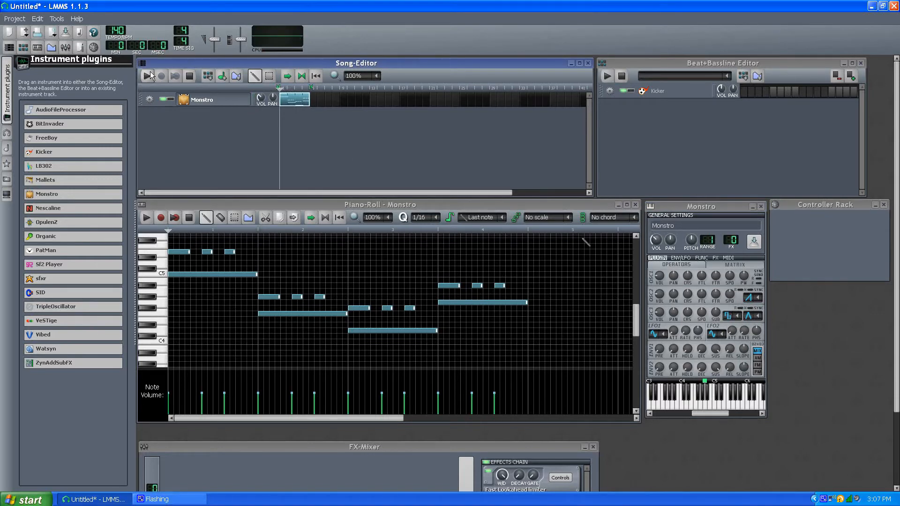
left_click(147, 75)
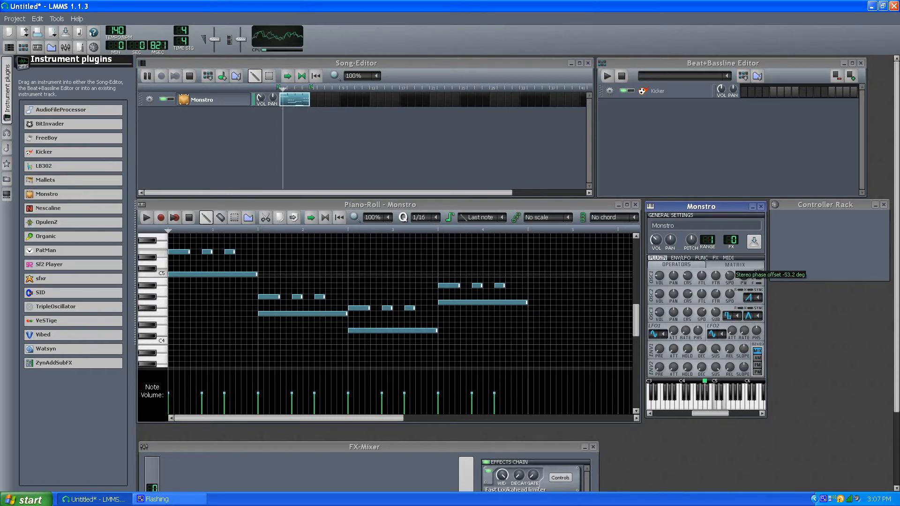
left_click(189, 76)
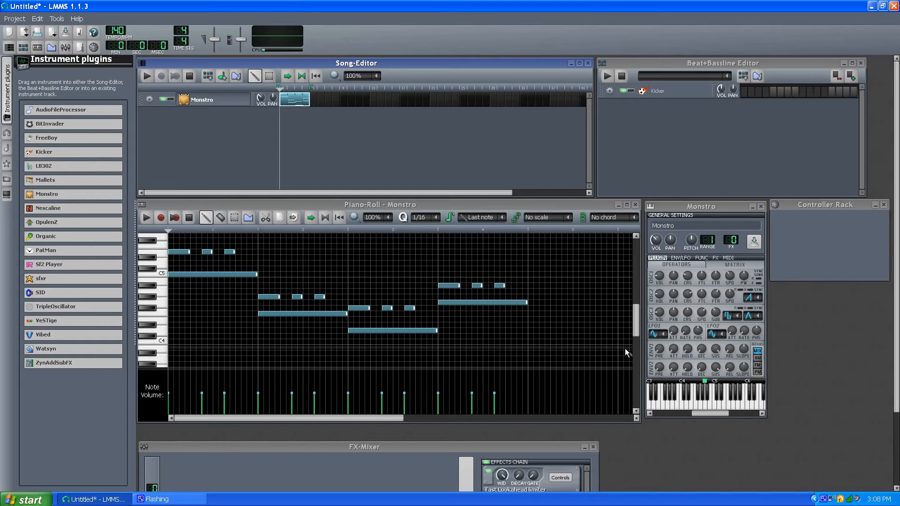
mouse_move(665, 357)
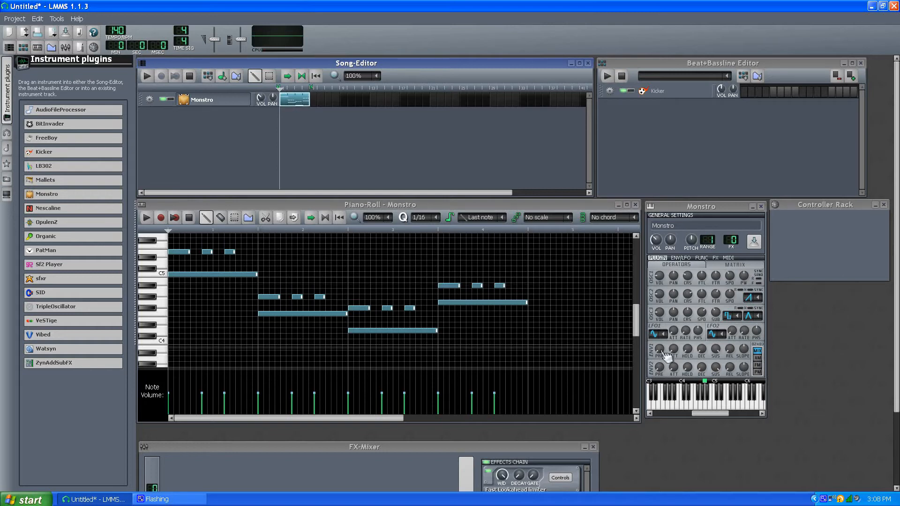
mouse_move(681, 270)
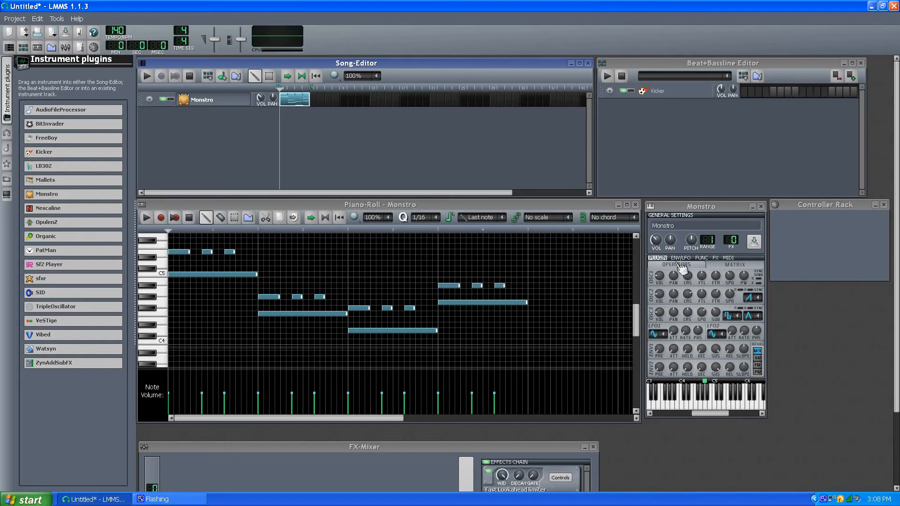
- Glance at the ENV/LFO page twice and return to Monstro's PLUGIN operator controls
left_click(681, 258)
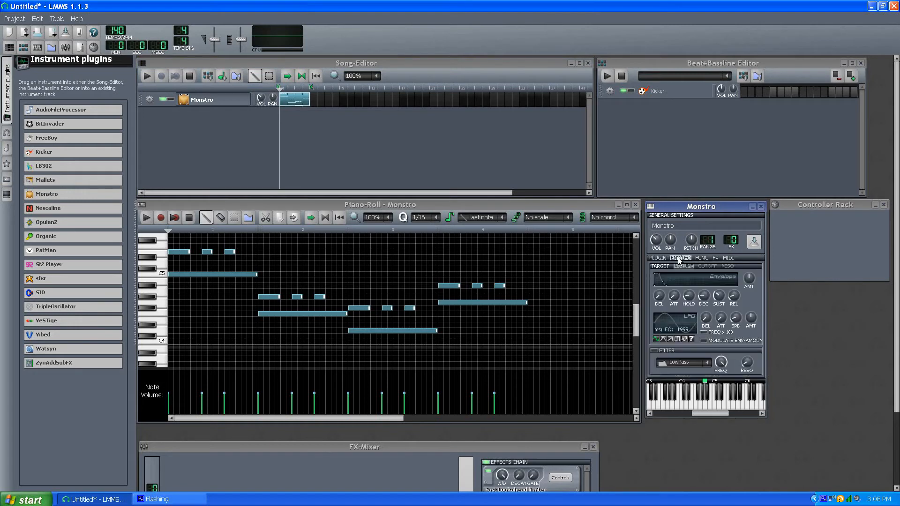
left_click(657, 258)
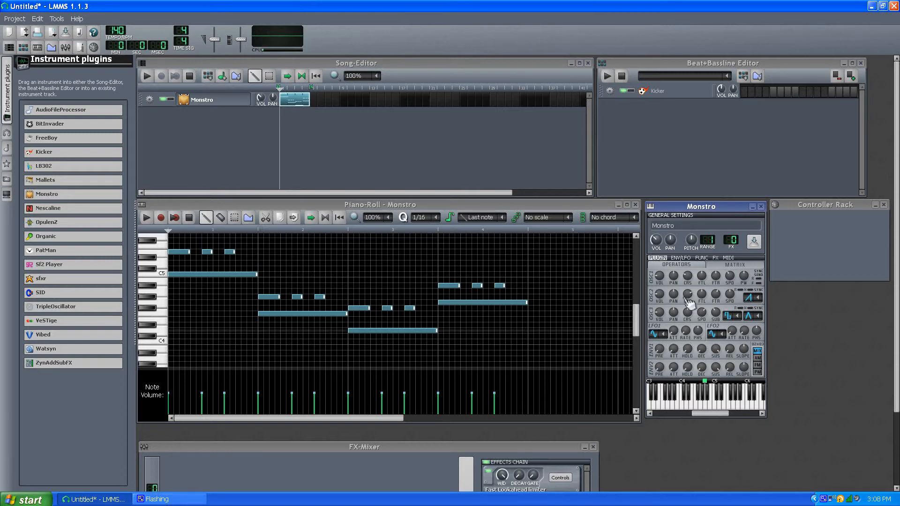
mouse_move(697, 337)
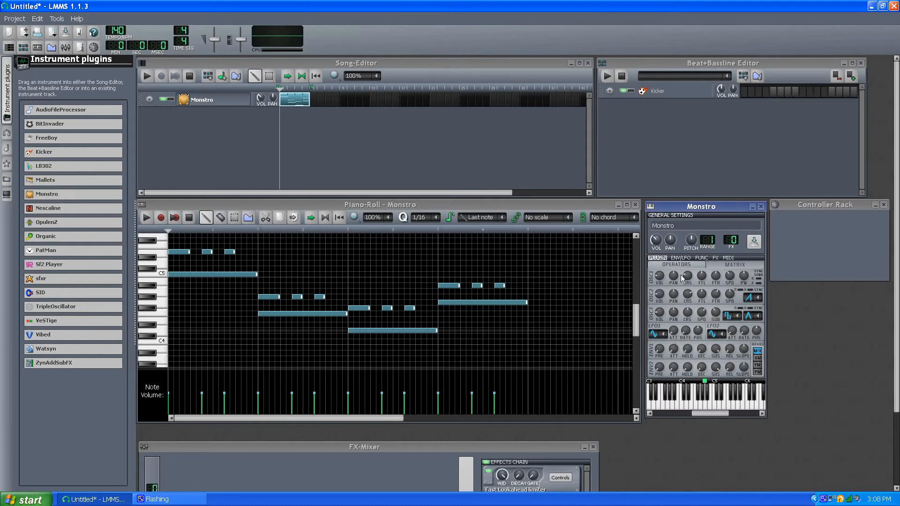
left_click(679, 258)
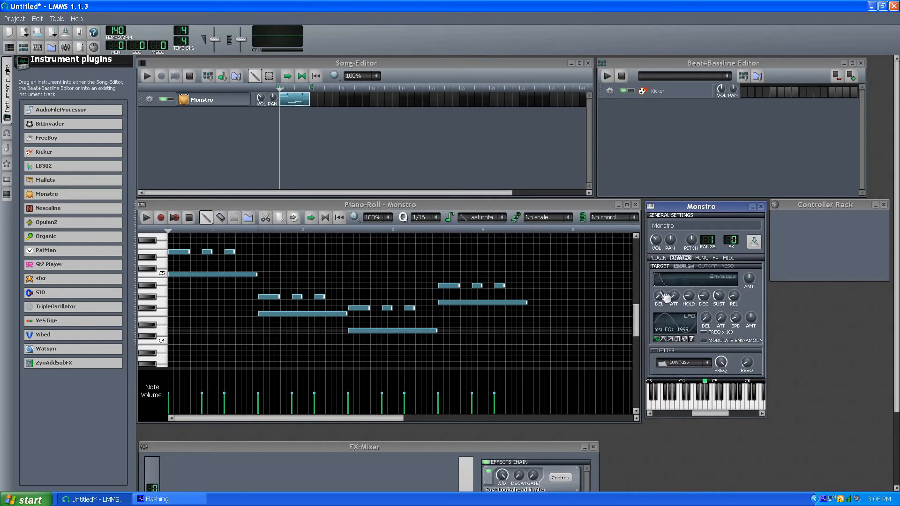
left_click(657, 258)
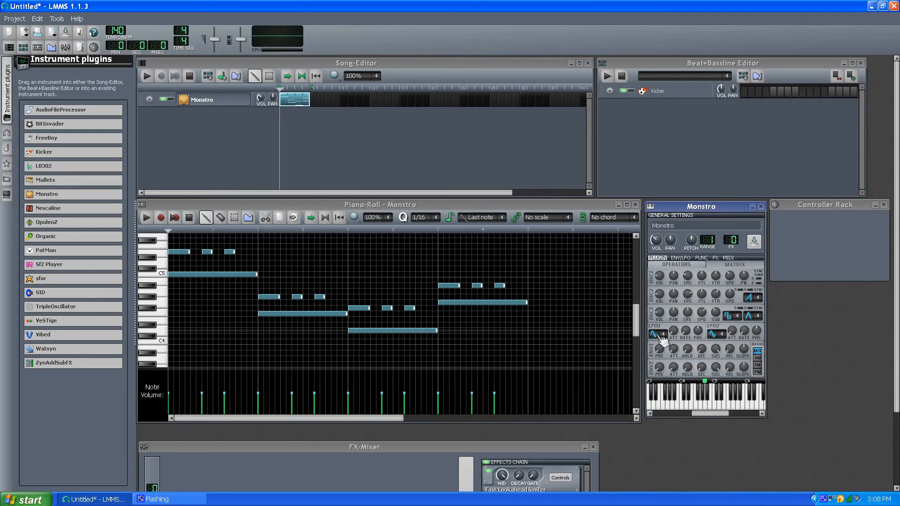
mouse_move(623, 281)
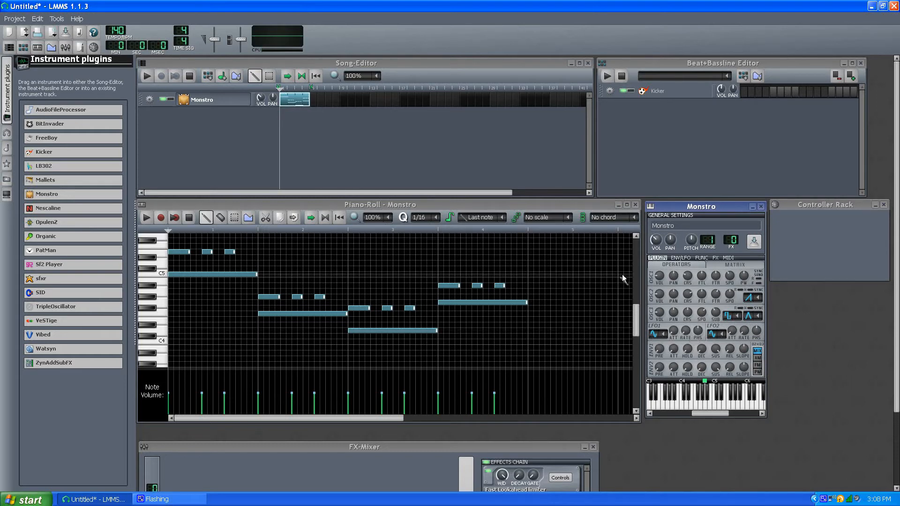
mouse_move(671, 336)
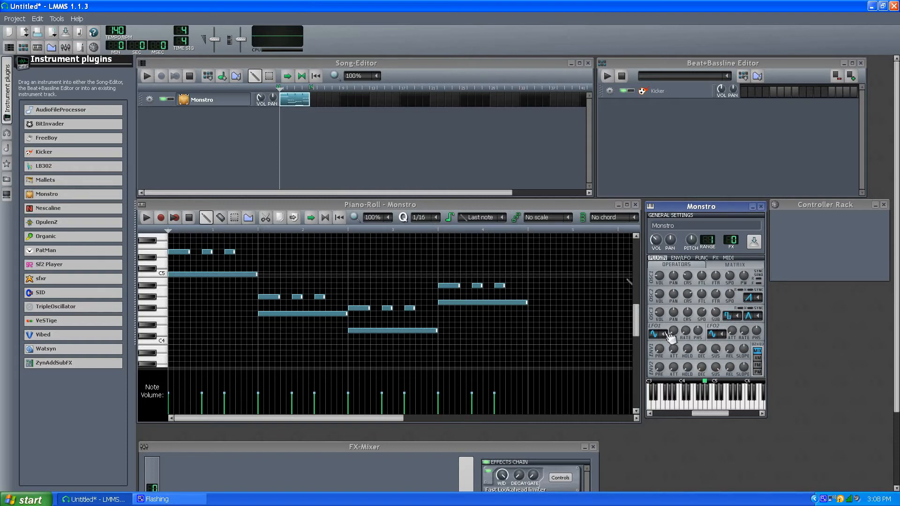
- Set Monstro's LFO2 waveform to Saw wave
left_click(715, 333)
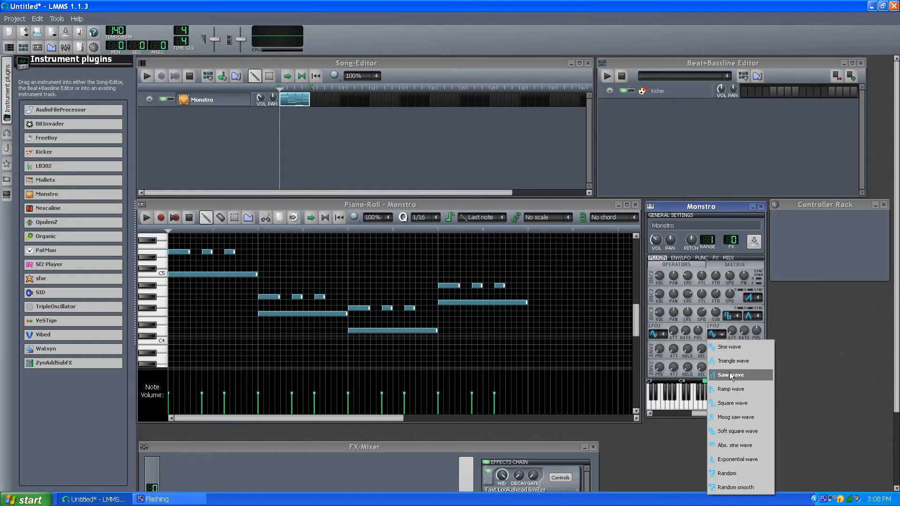
left_click(730, 375)
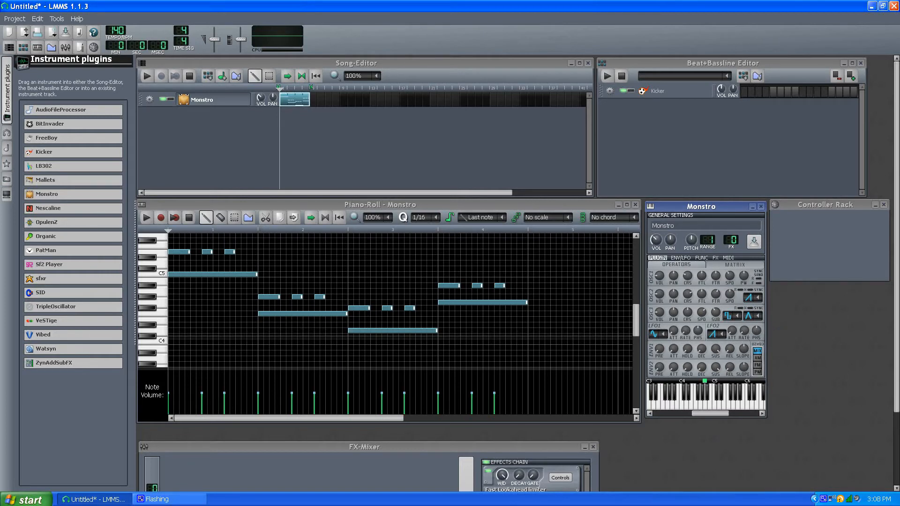
right_click(716, 332)
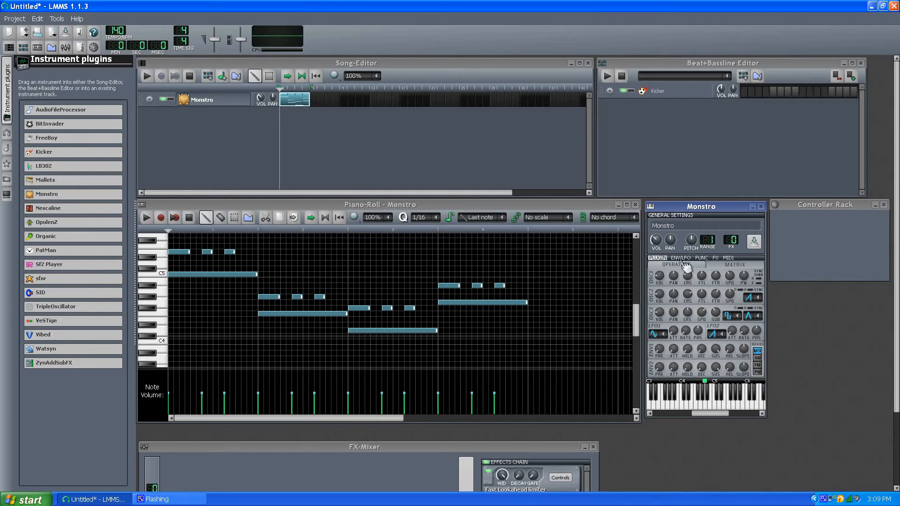
- On the ENV/LFO page raise the envelope AMT knob from -1 to about 0.105, then go back to Monstro's controls
left_click(680, 257)
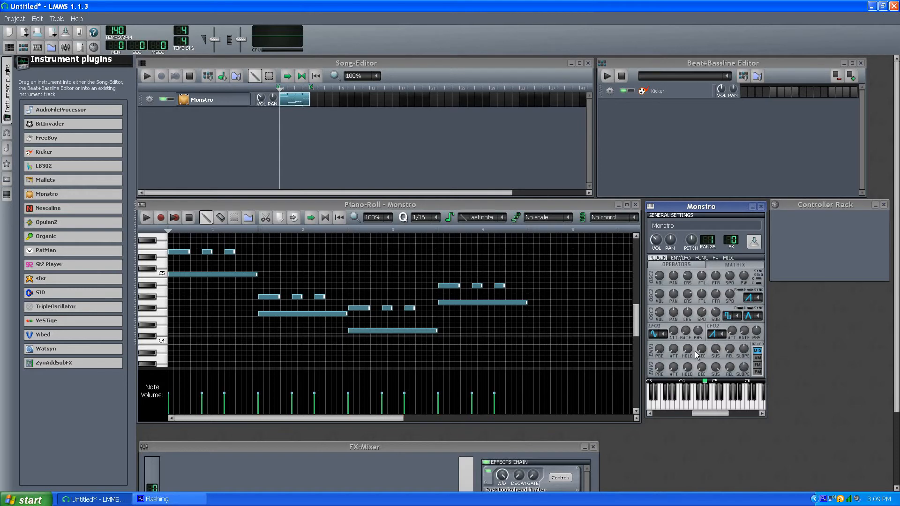
mouse_move(659, 350)
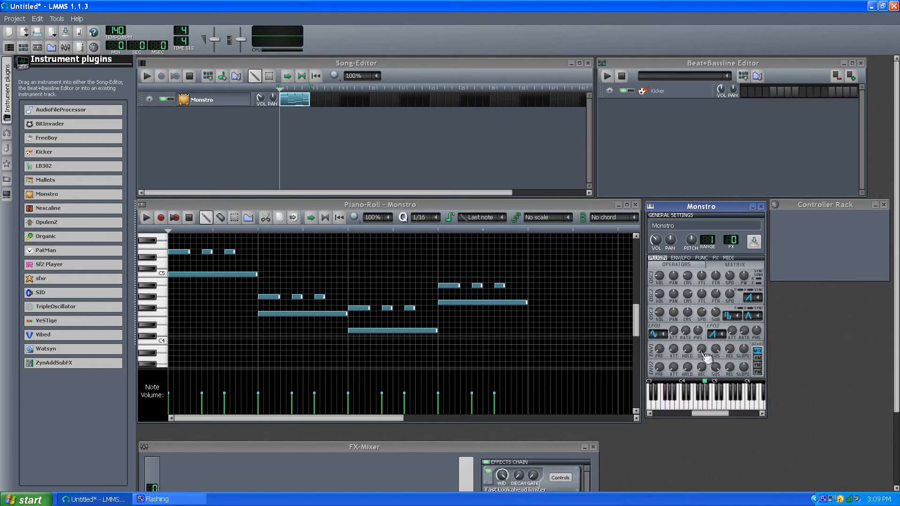
mouse_move(700, 349)
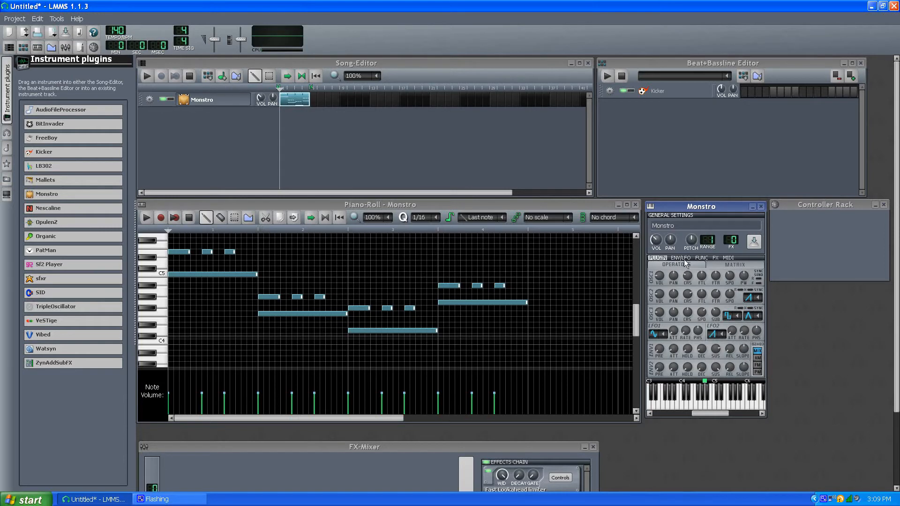
left_click(681, 258)
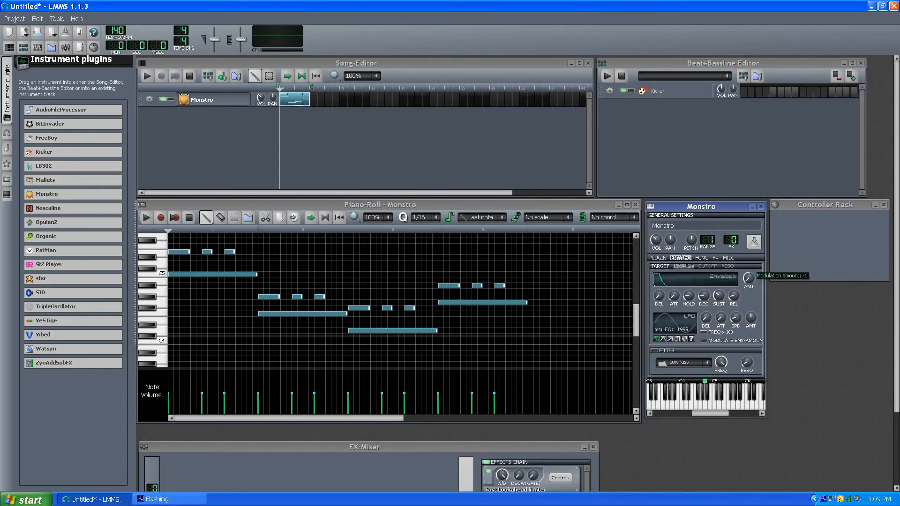
left_click_drag(749, 281, 748, 270)
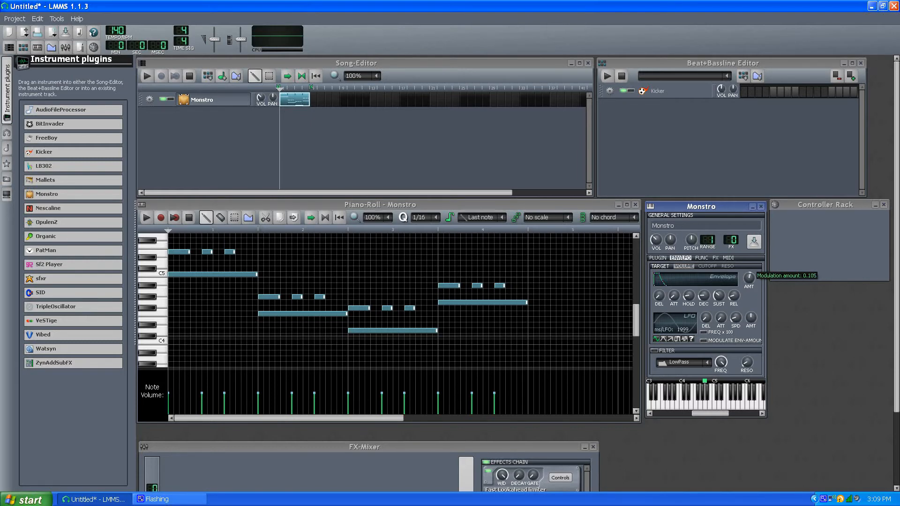
double_click(749, 278)
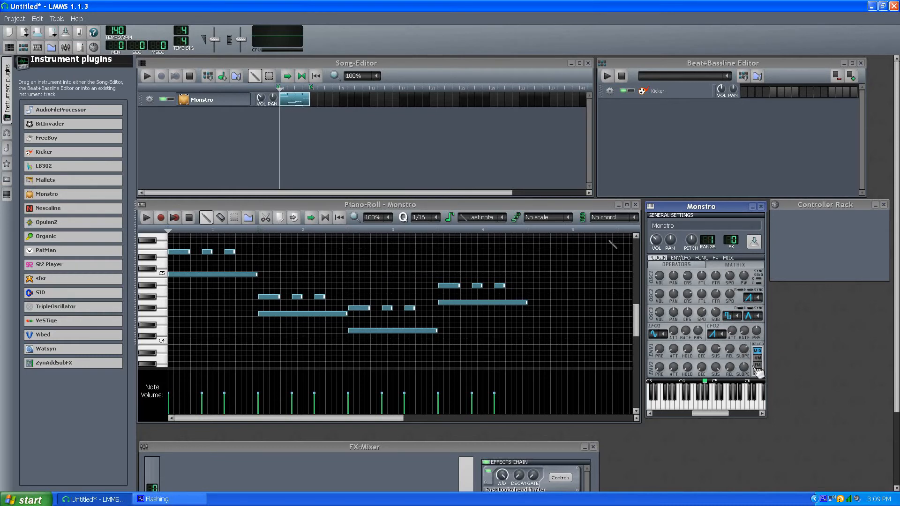
mouse_move(681, 241)
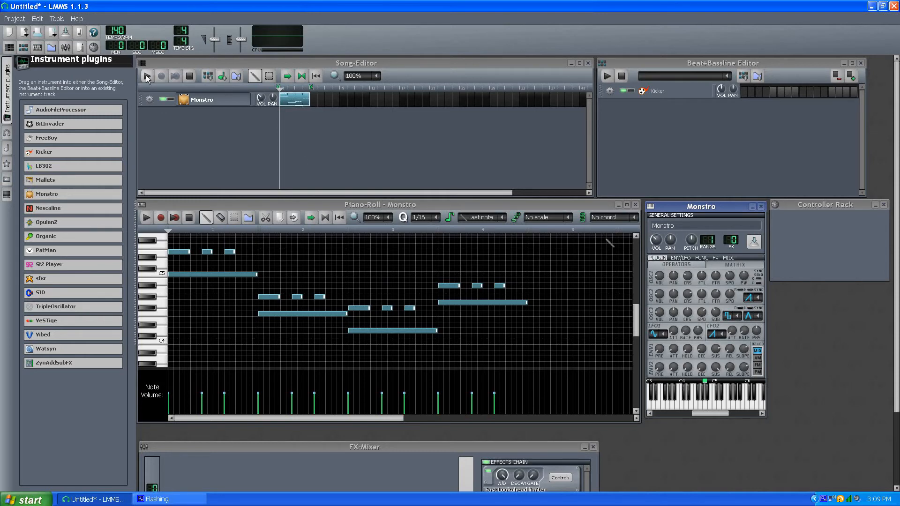
- Play and stop the song, then show Monstro's MATRIX page
left_click(147, 75)
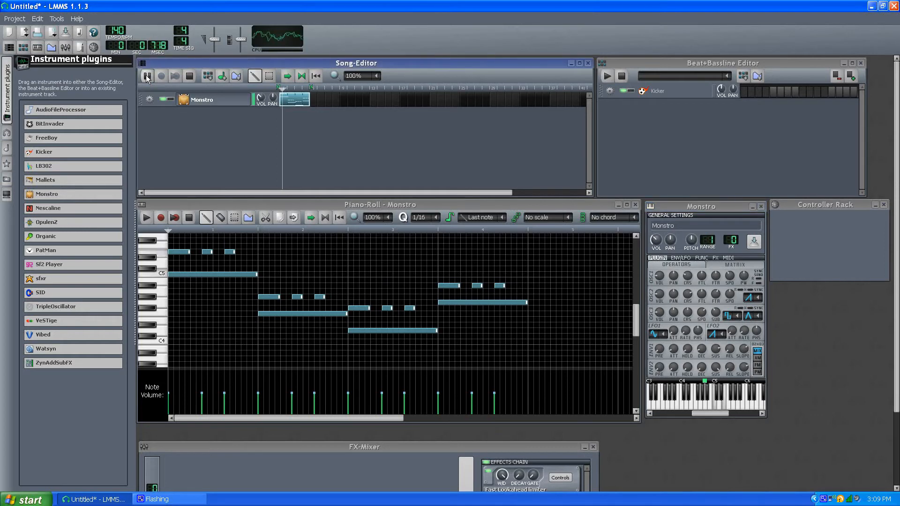
left_click(146, 75)
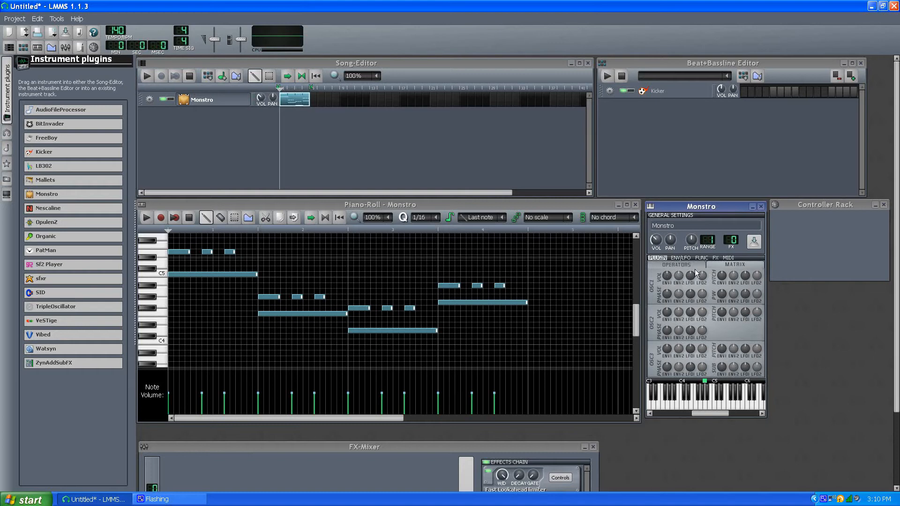
mouse_move(688, 287)
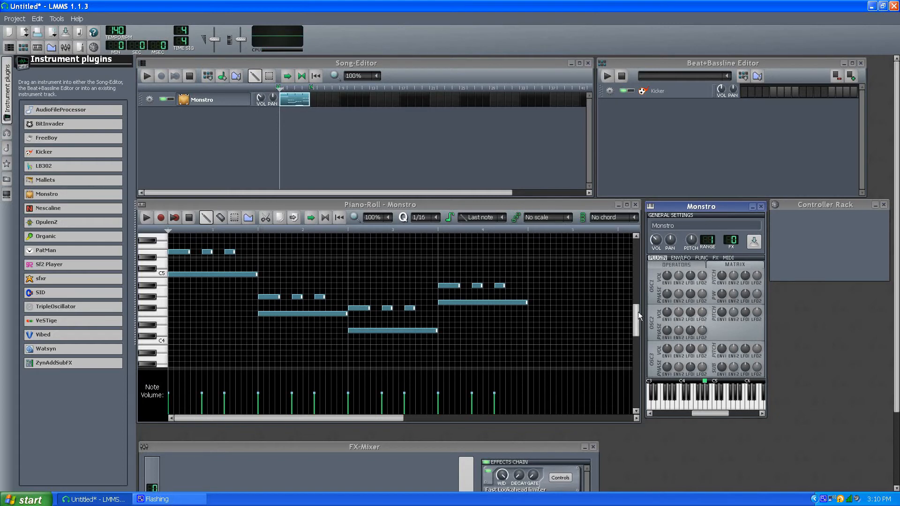
mouse_move(676, 274)
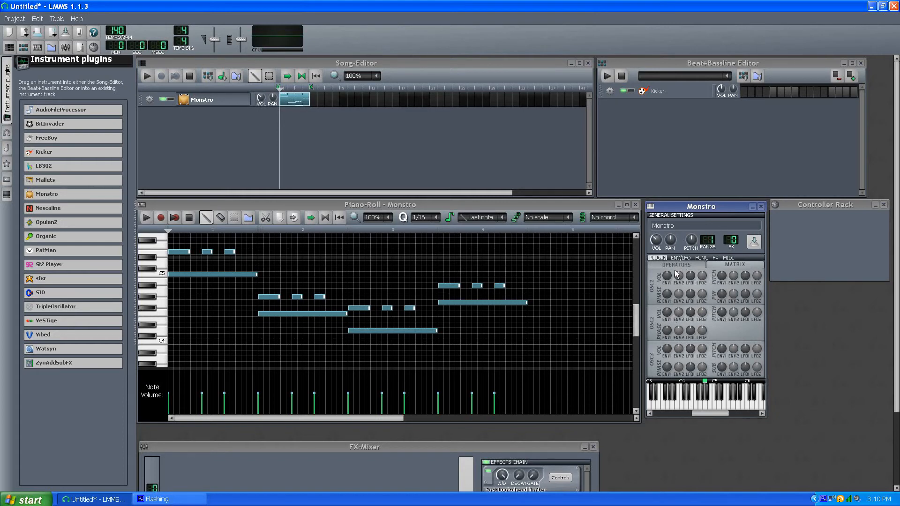
mouse_move(697, 280)
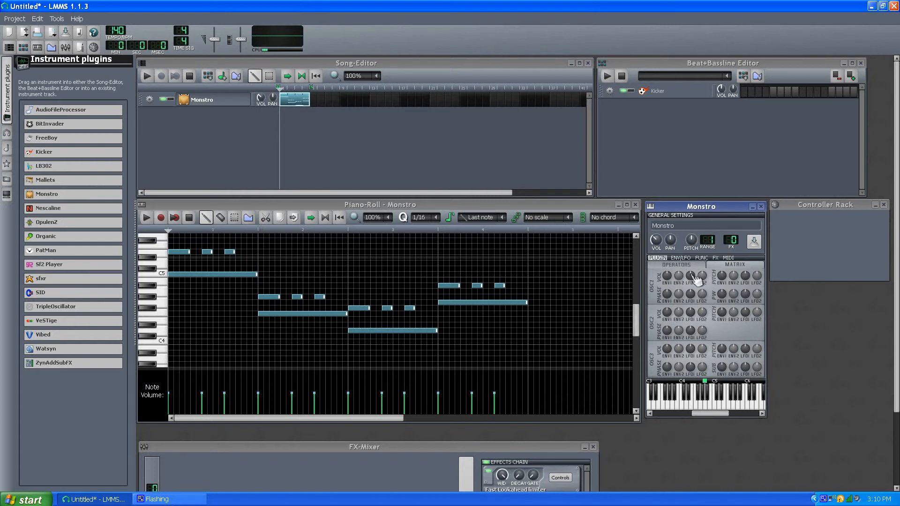
mouse_move(726, 289)
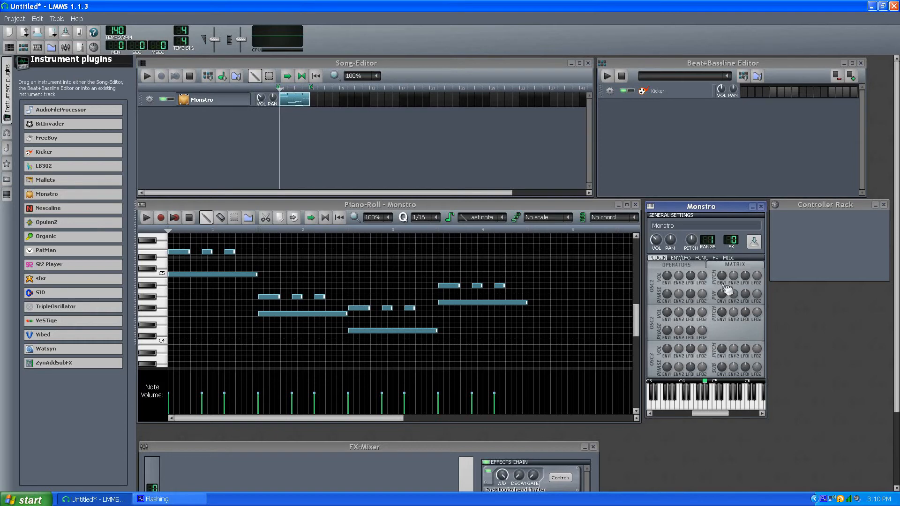
left_click(681, 258)
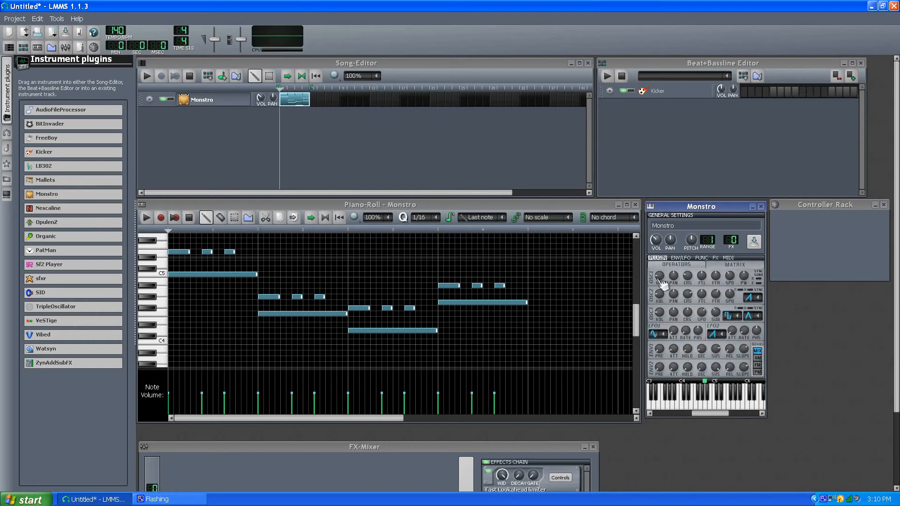
mouse_move(729, 271)
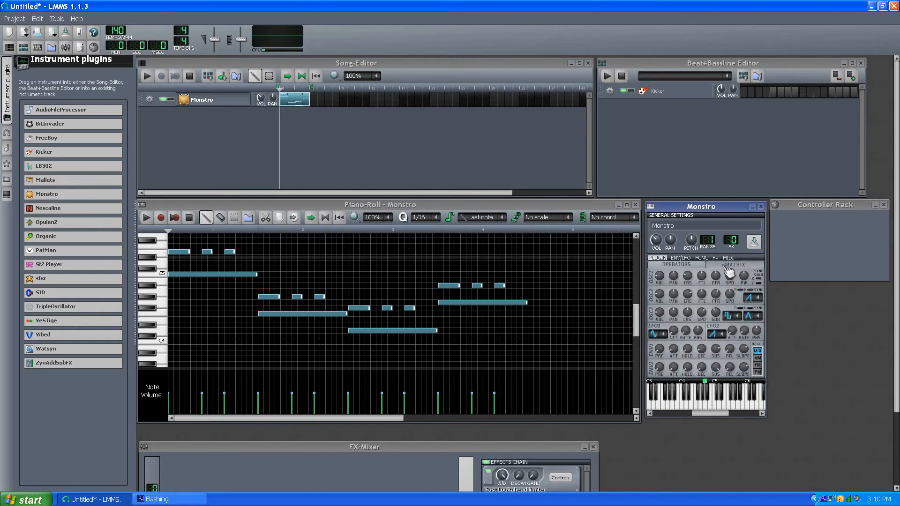
left_click(734, 264)
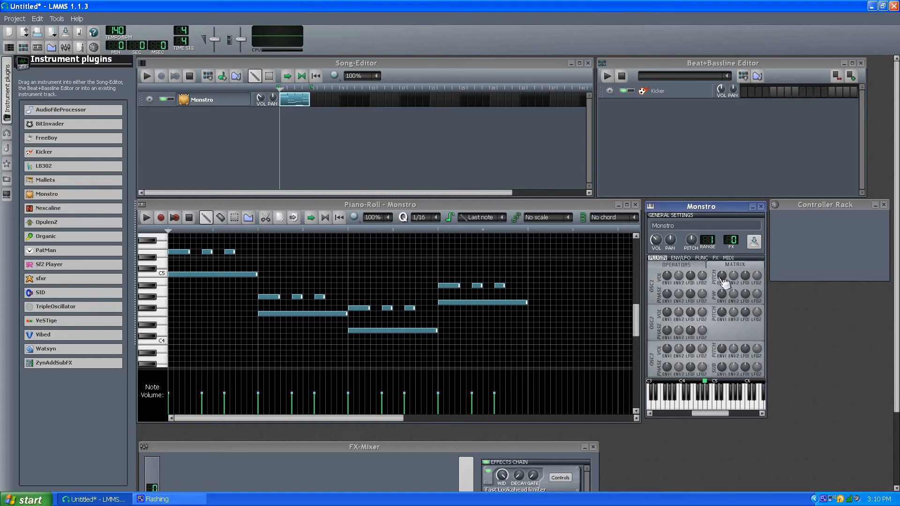
mouse_move(468, 221)
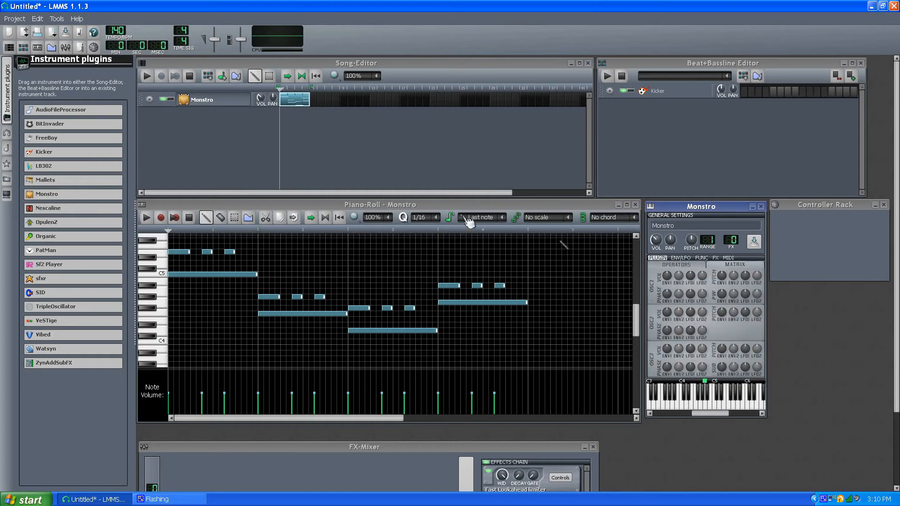
- Play the song again and nudge a modulation matrix amount while listening
left_click(146, 75)
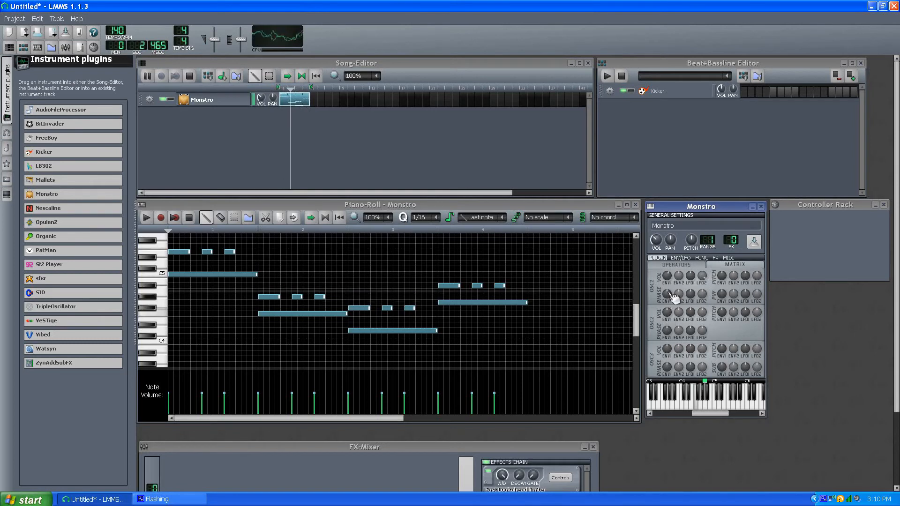
left_click_drag(676, 294, 676, 303)
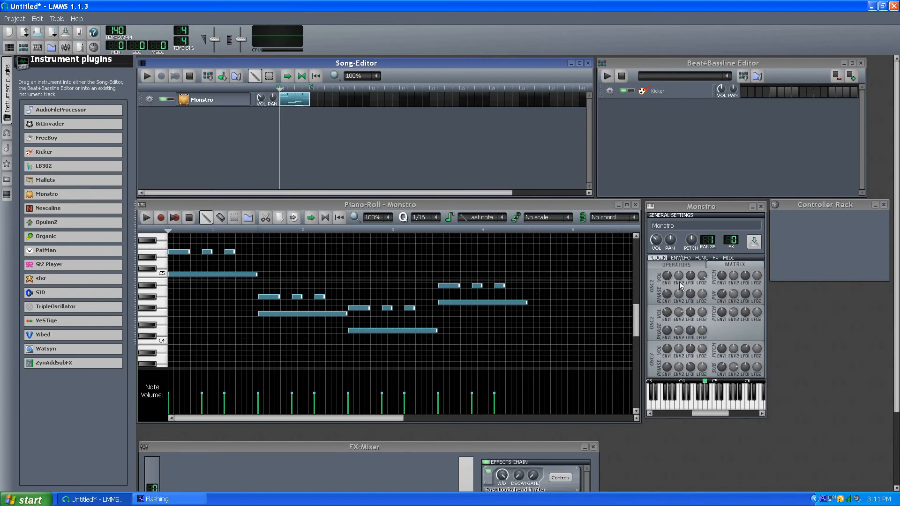
mouse_move(697, 365)
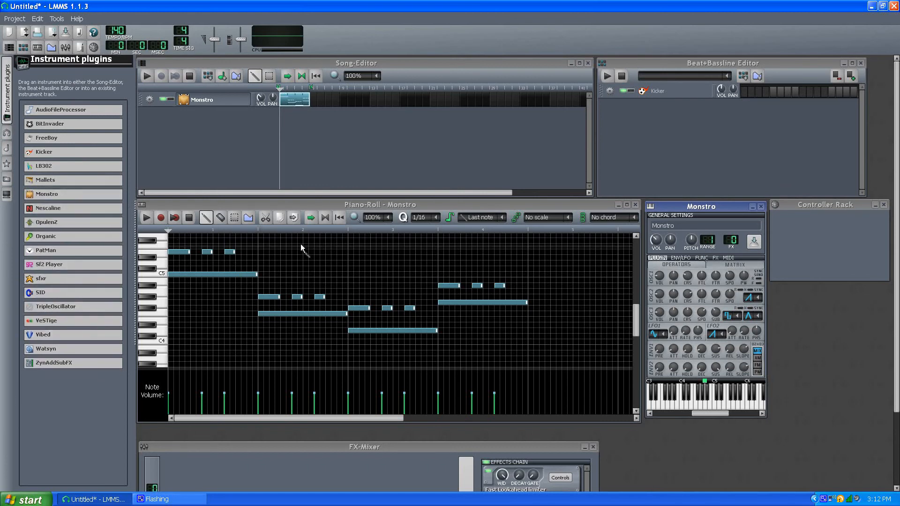
mouse_move(741, 275)
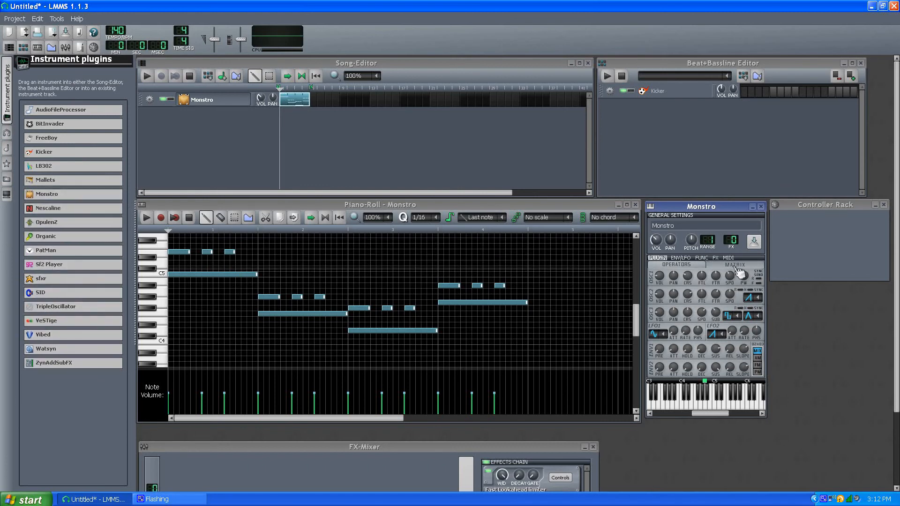
- Flip between Monstro's OPERATORS and MATRIX pages several times to compare them
left_click(735, 264)
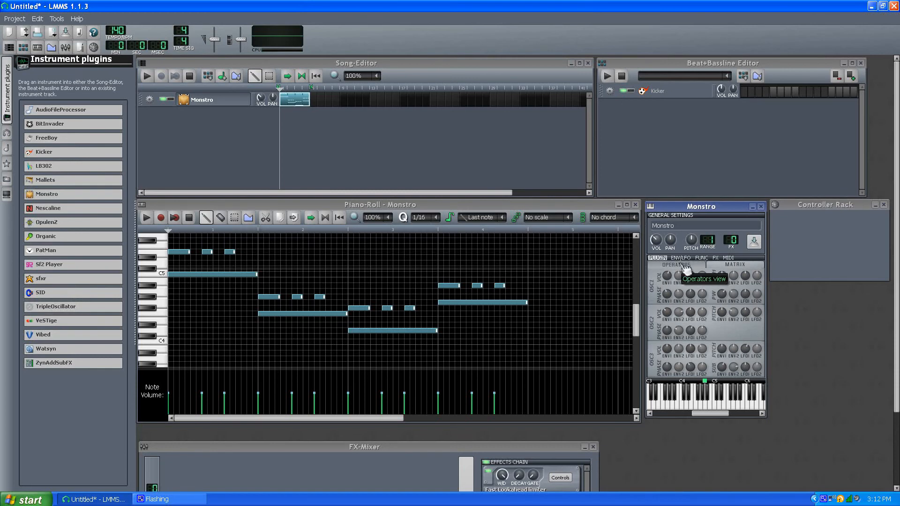
left_click(678, 264)
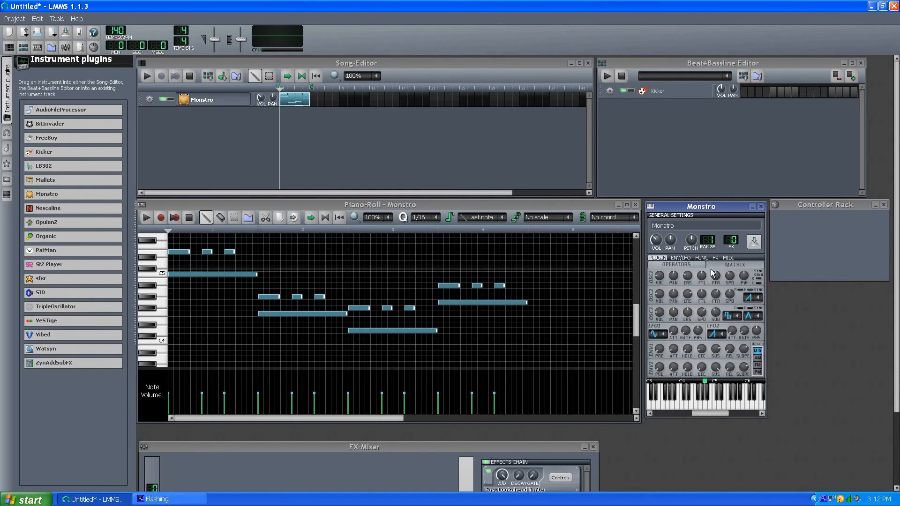
left_click(733, 265)
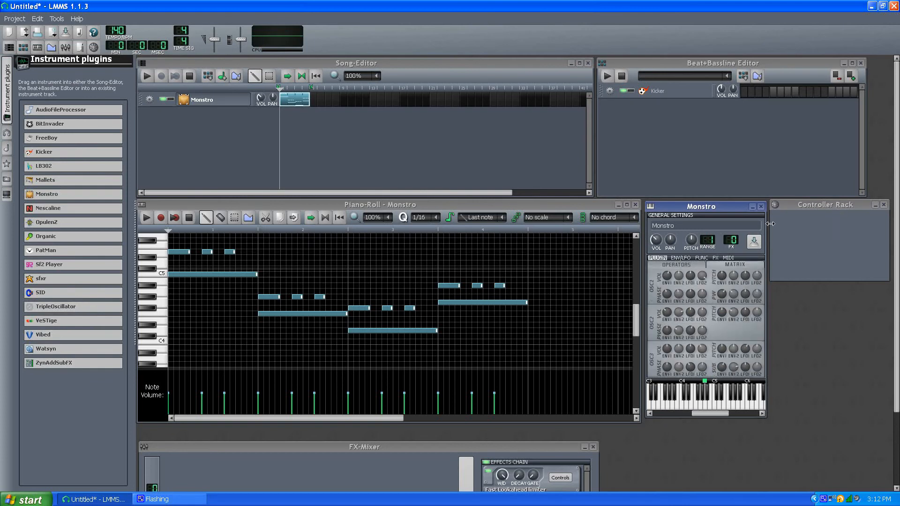
mouse_move(726, 275)
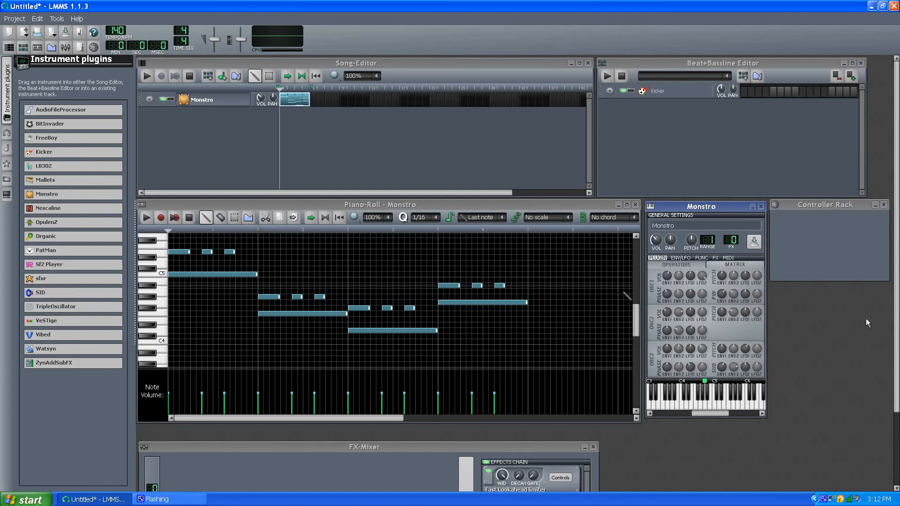
left_click(681, 258)
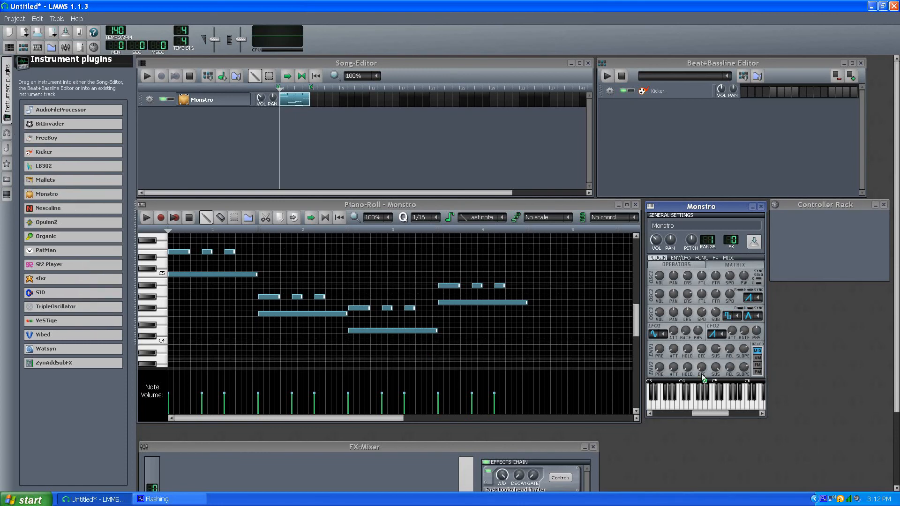
mouse_move(709, 403)
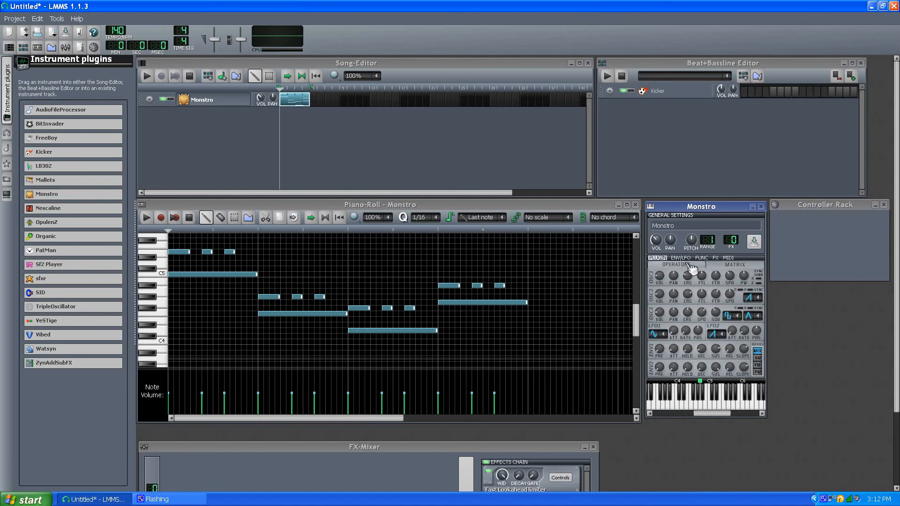
left_click(735, 258)
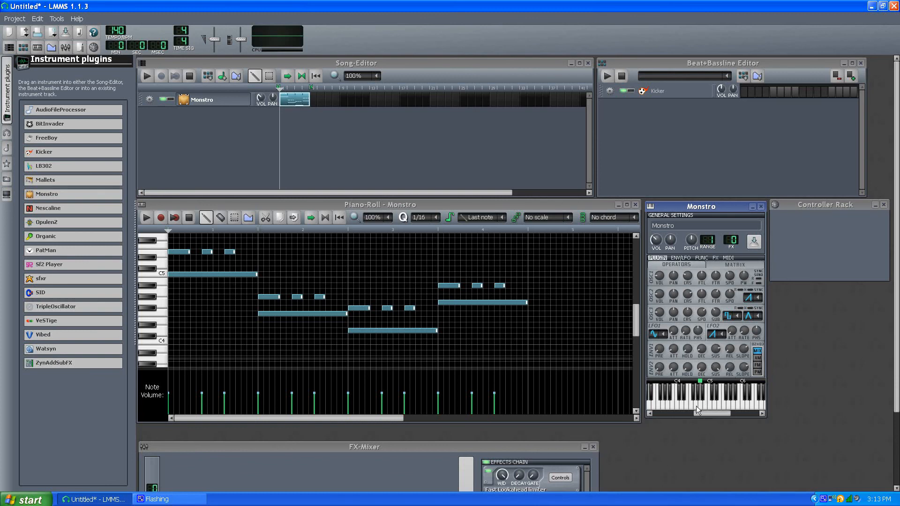
mouse_move(111, 73)
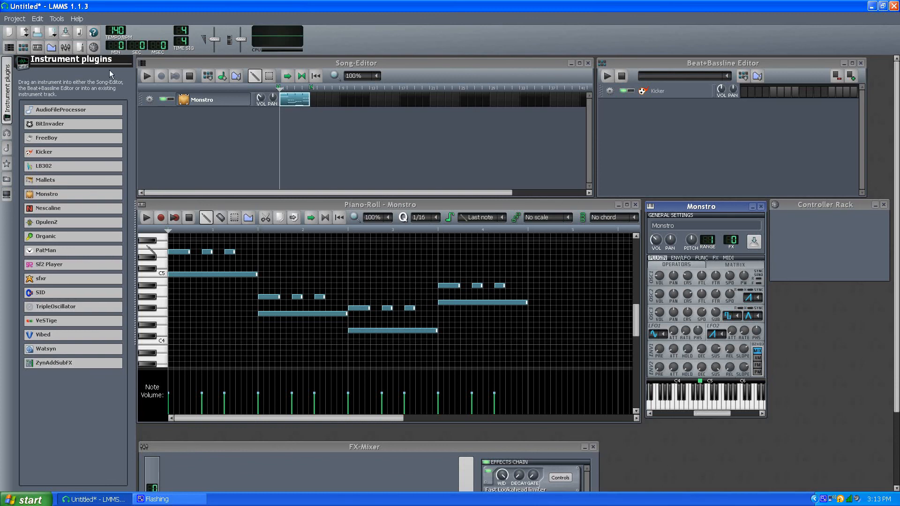
mouse_move(188, 76)
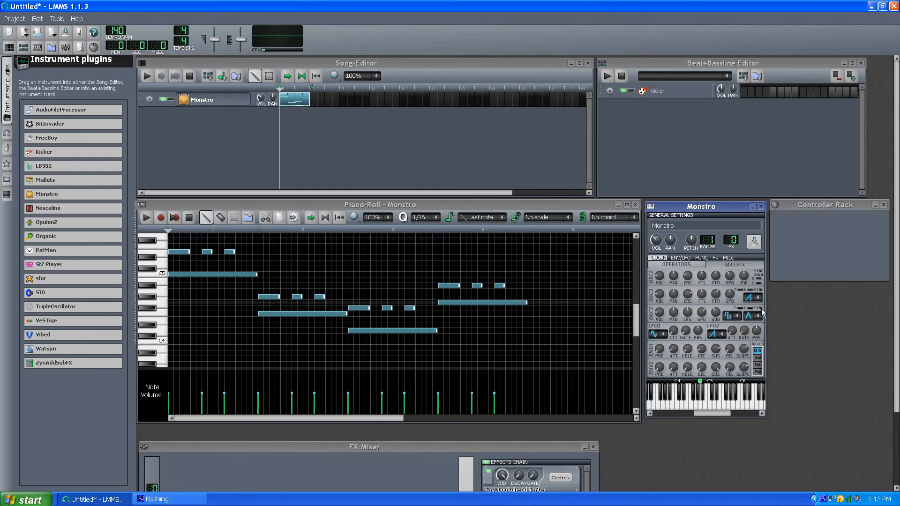
mouse_move(687, 273)
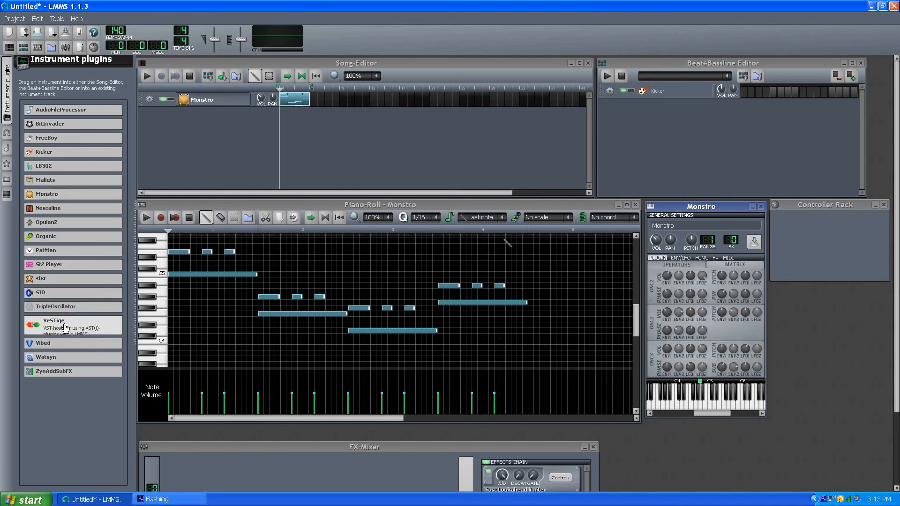
mouse_move(60, 356)
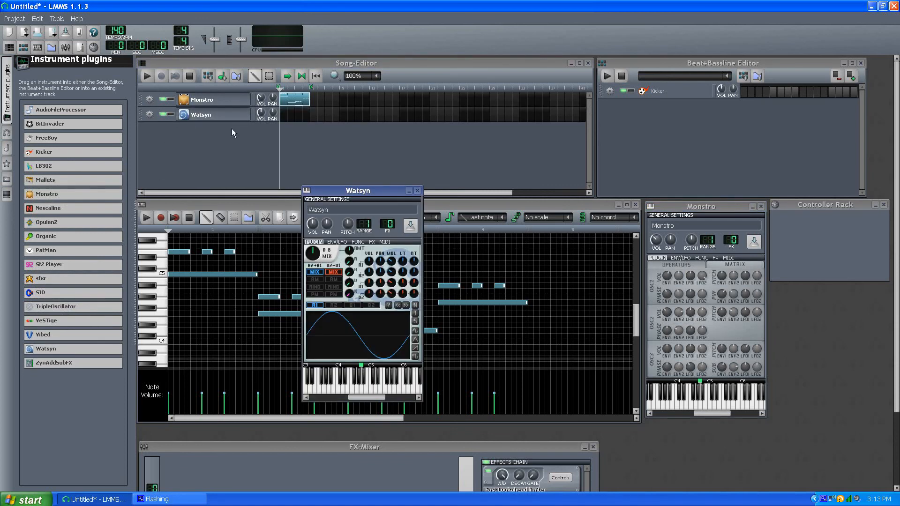
- View the Watsyn track's A2 and B2 oscillator waveforms, then close its settings window
left_click(333, 305)
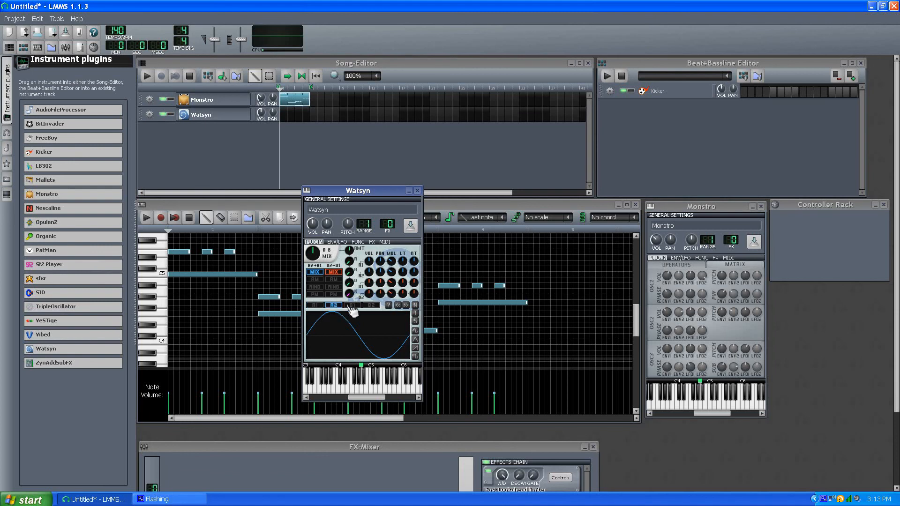
left_click(372, 304)
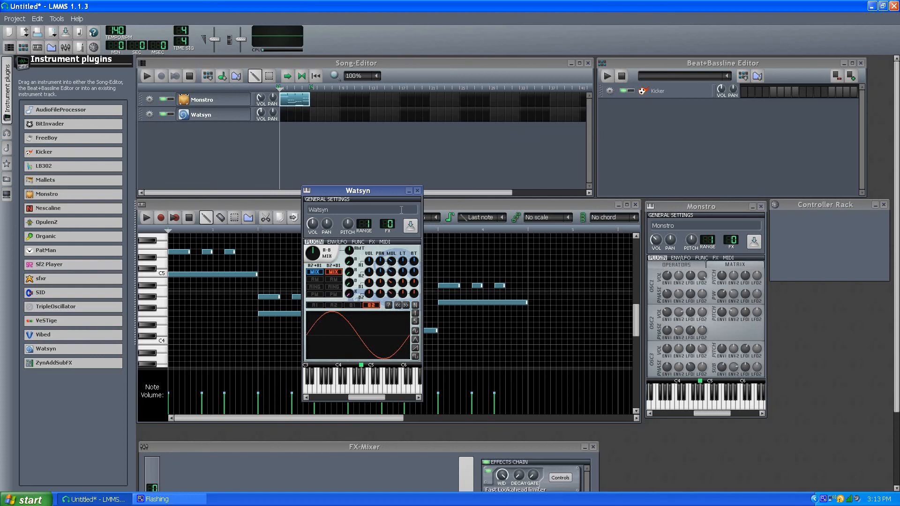
left_click(417, 190)
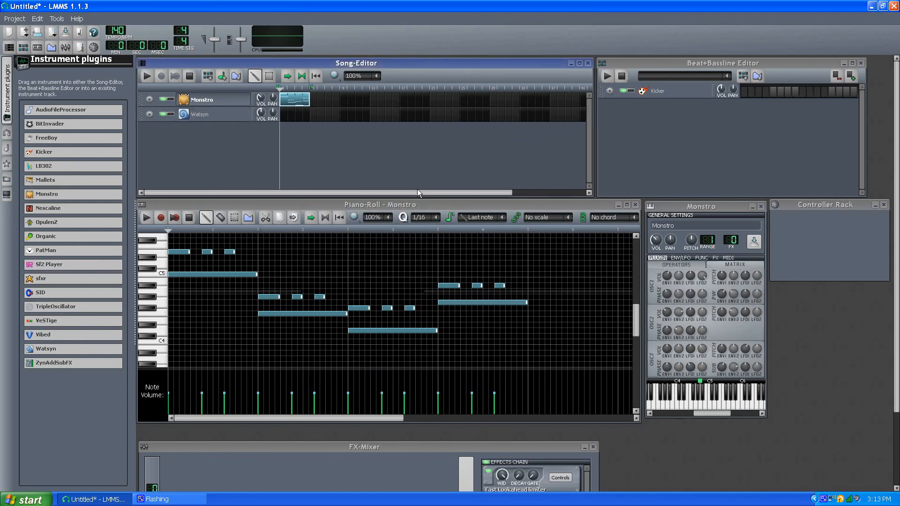
mouse_move(525, 276)
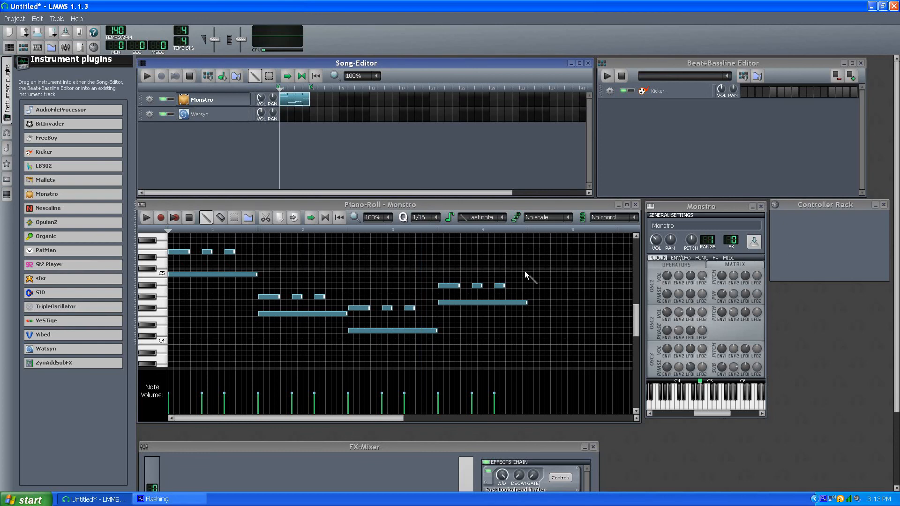
mouse_move(144, 259)
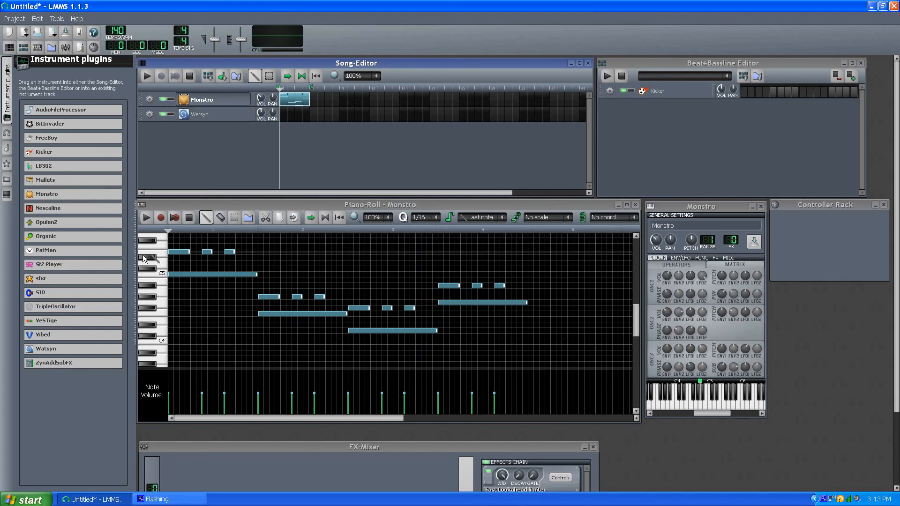
mouse_move(288, 143)
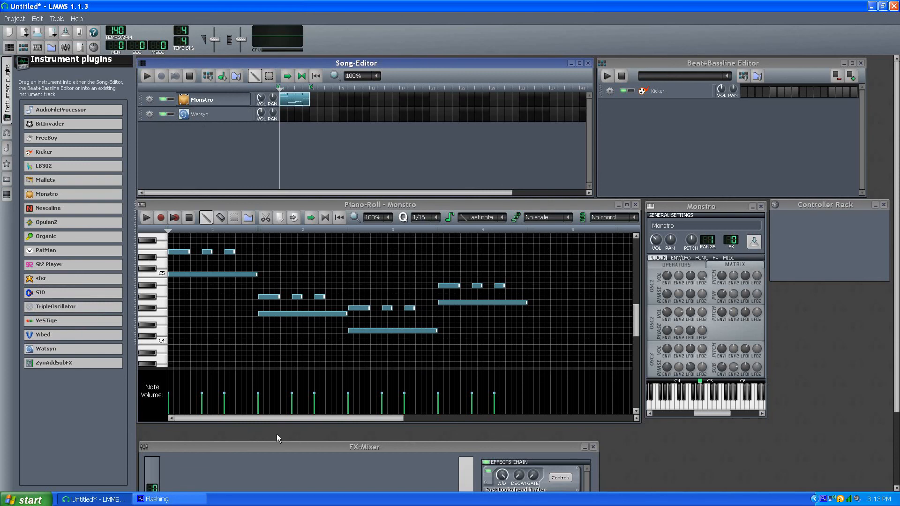
mouse_move(825, 492)
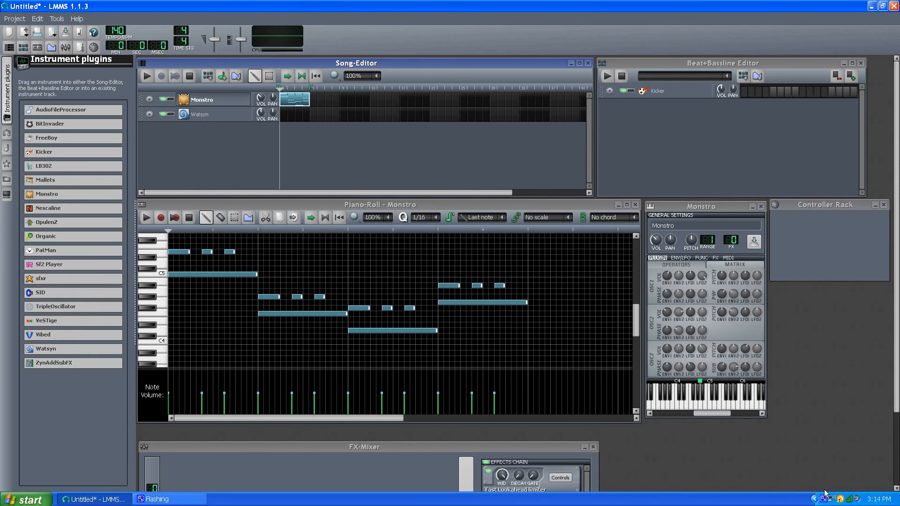
mouse_move(753, 452)
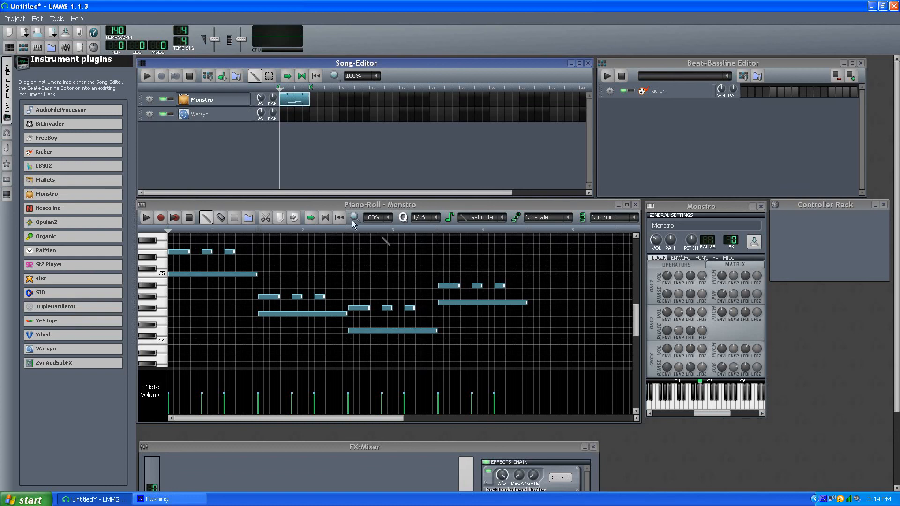
mouse_move(635, 380)
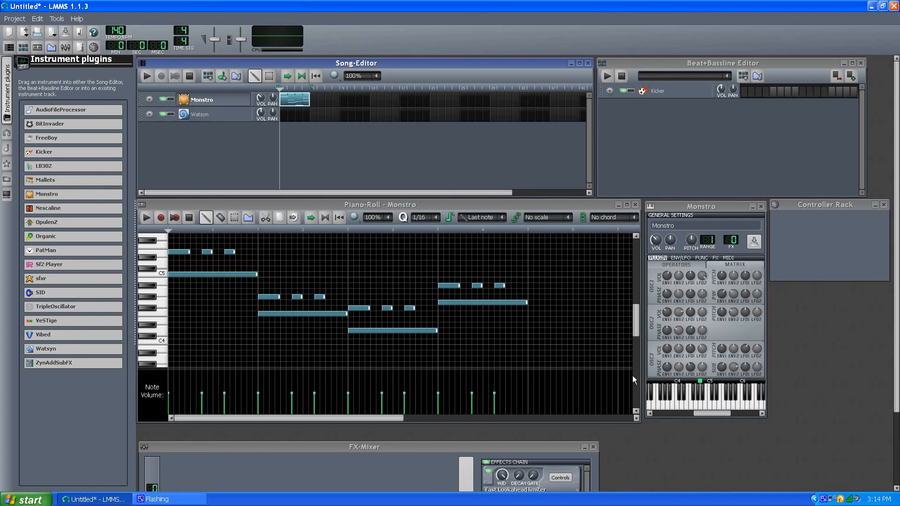